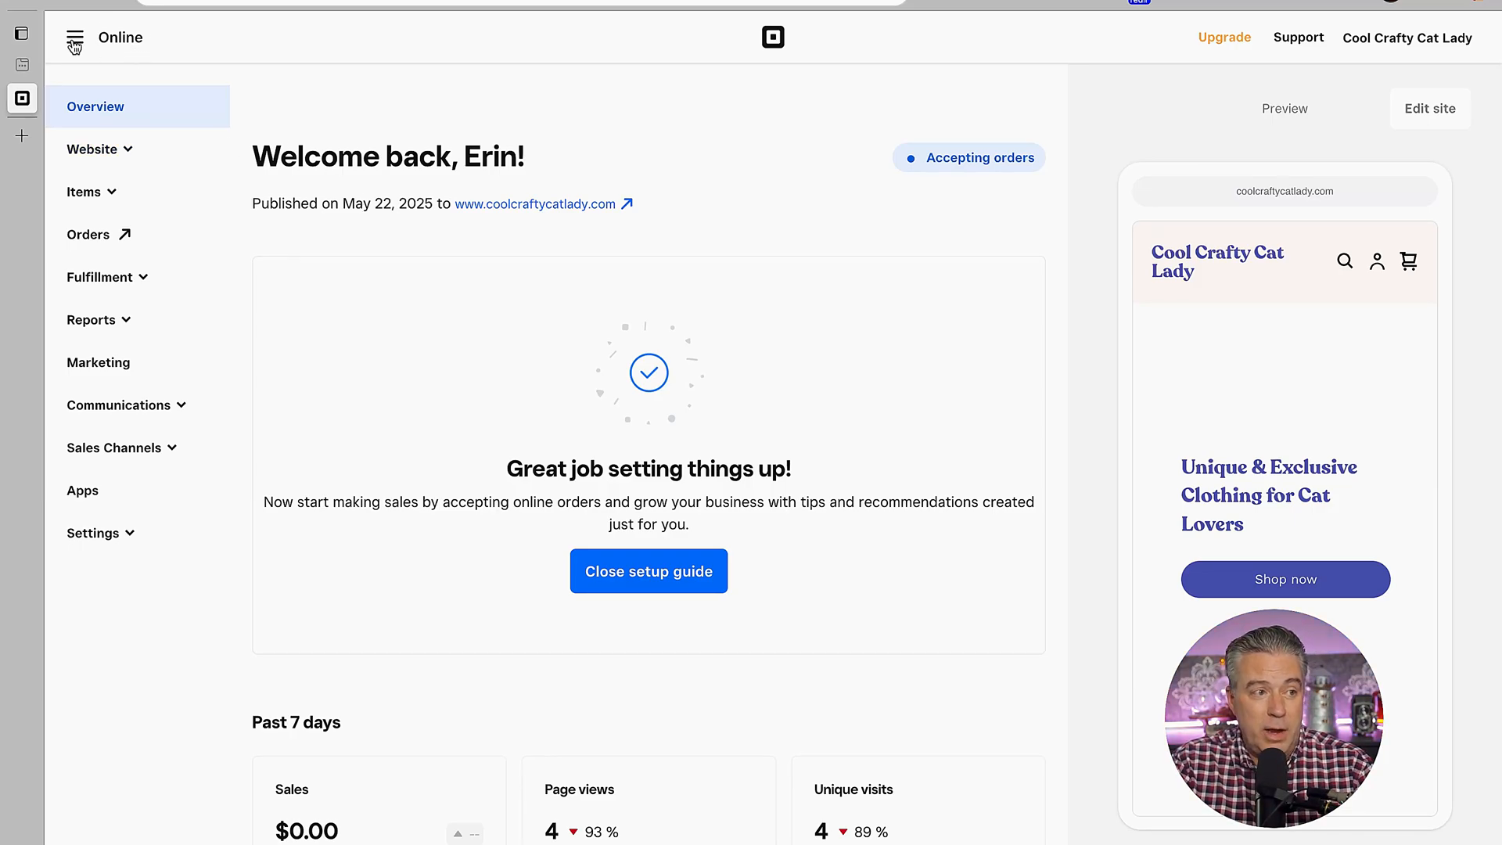
Toggle the Square apps menu, expand Website, and open the Home page in the site editor
{"action": "left_click", "coordinate": [75, 37]}
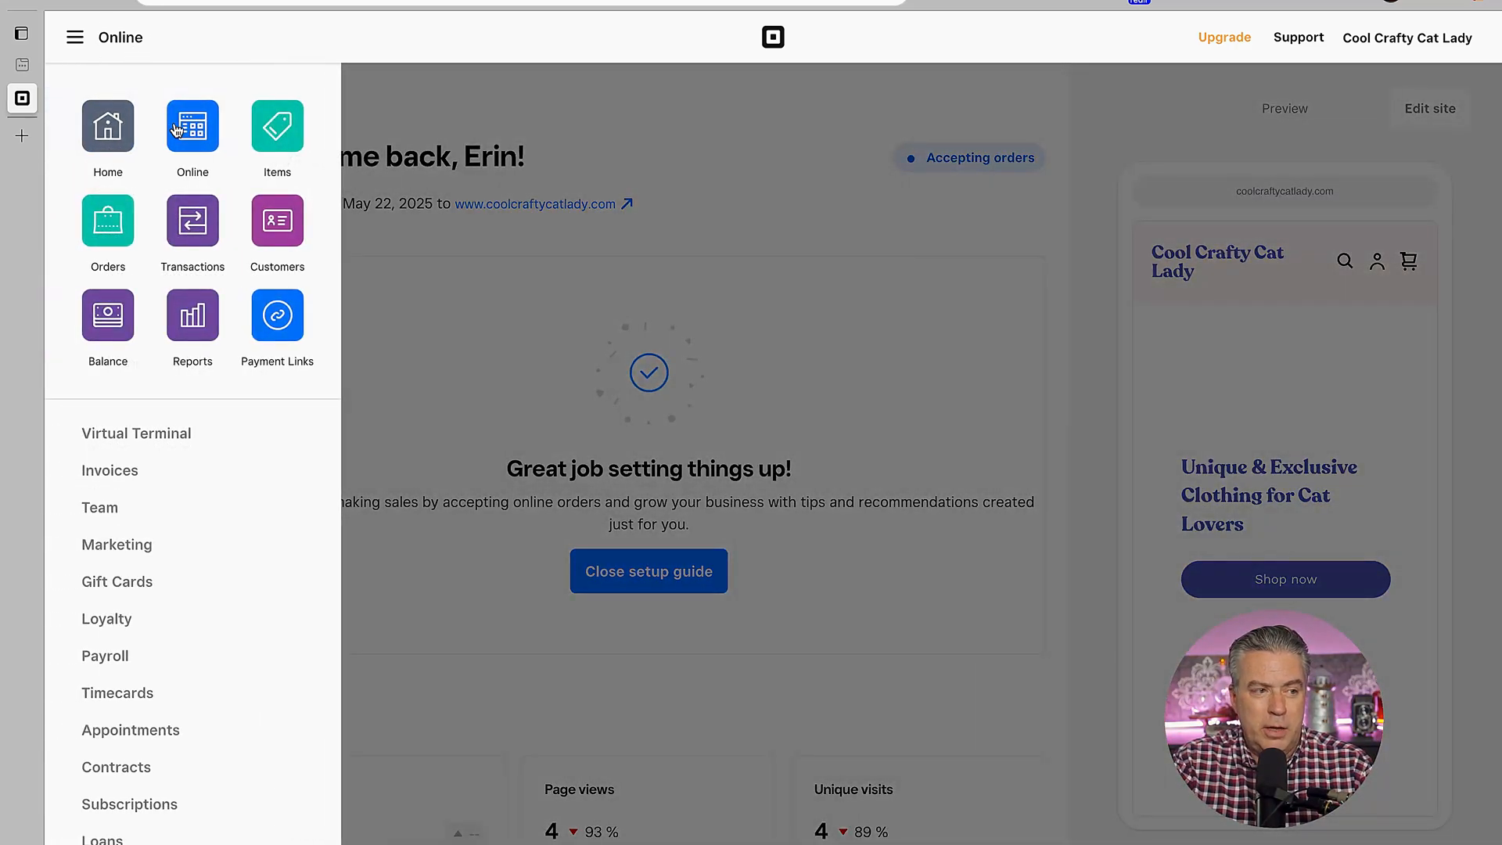
{"action": "left_click", "coordinate": [21, 98]}
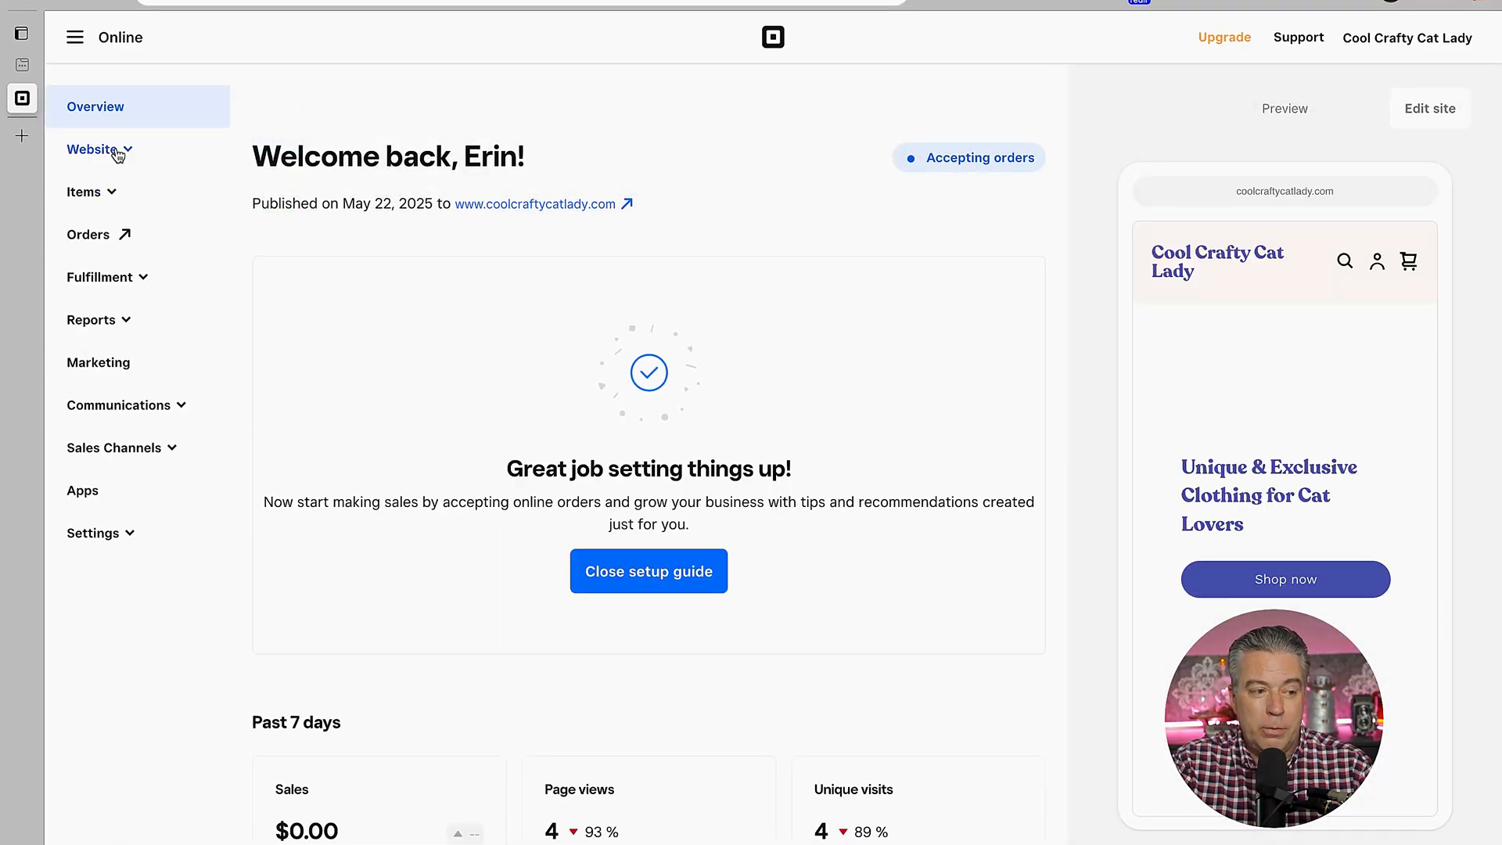
{"action": "left_click", "coordinate": [92, 149]}
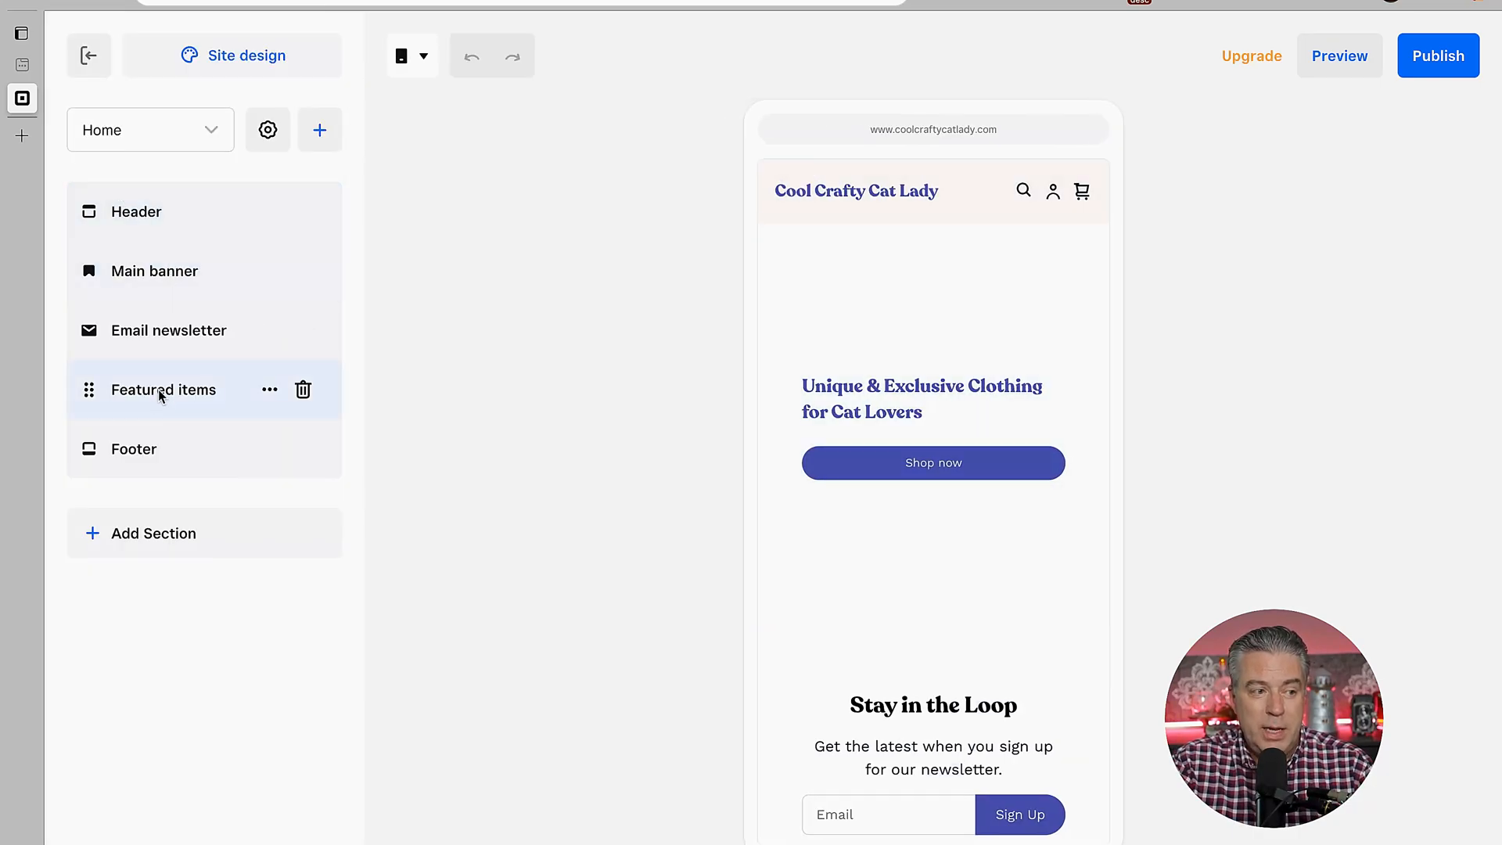
Open the Featured items section and its item picker showing the three checked products
{"action": "left_click", "coordinate": [163, 389]}
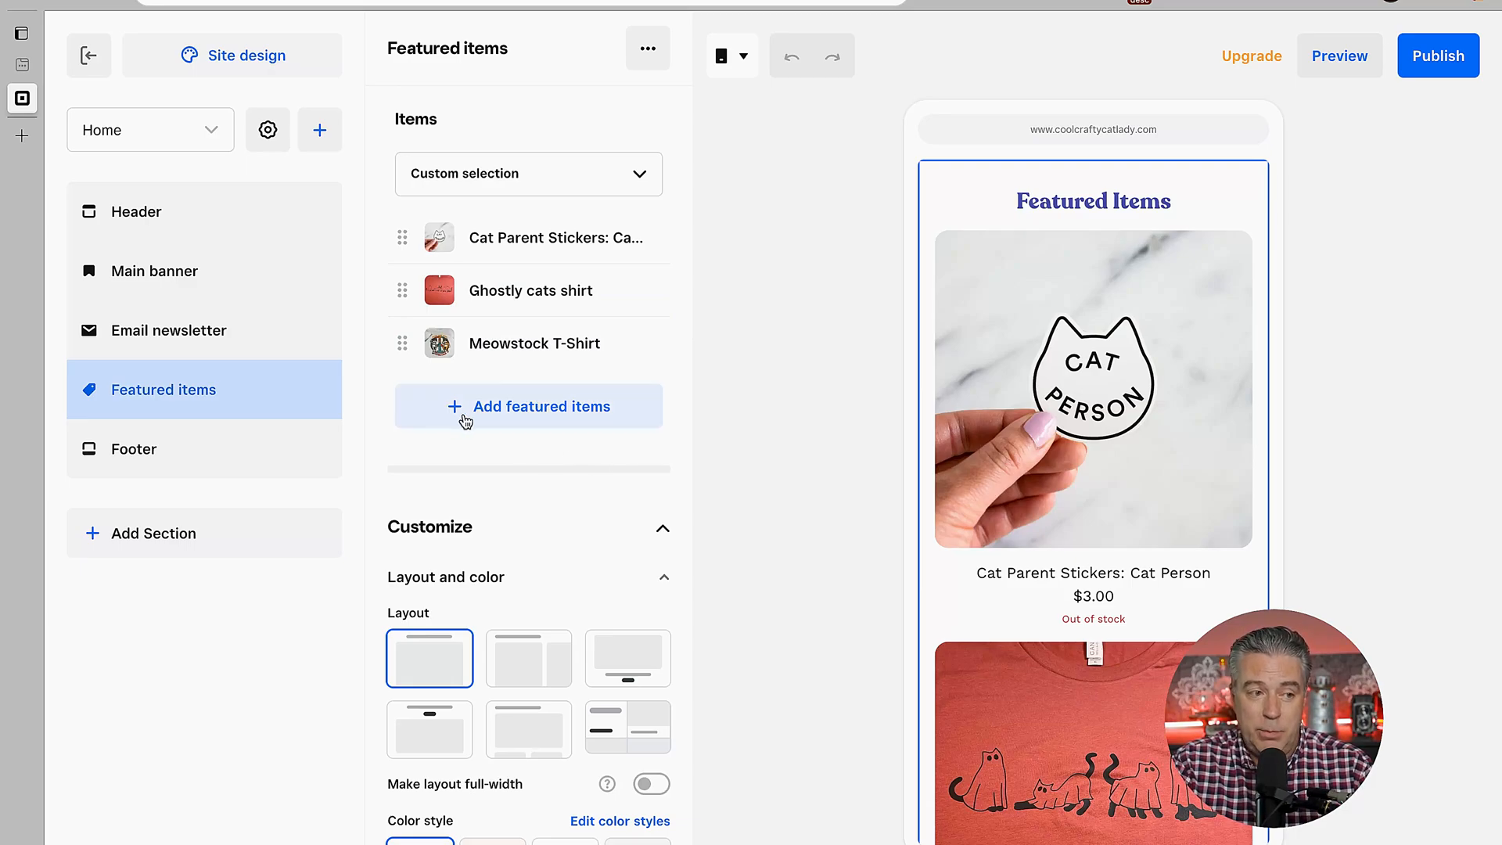
{"action": "left_click", "coordinate": [529, 406]}
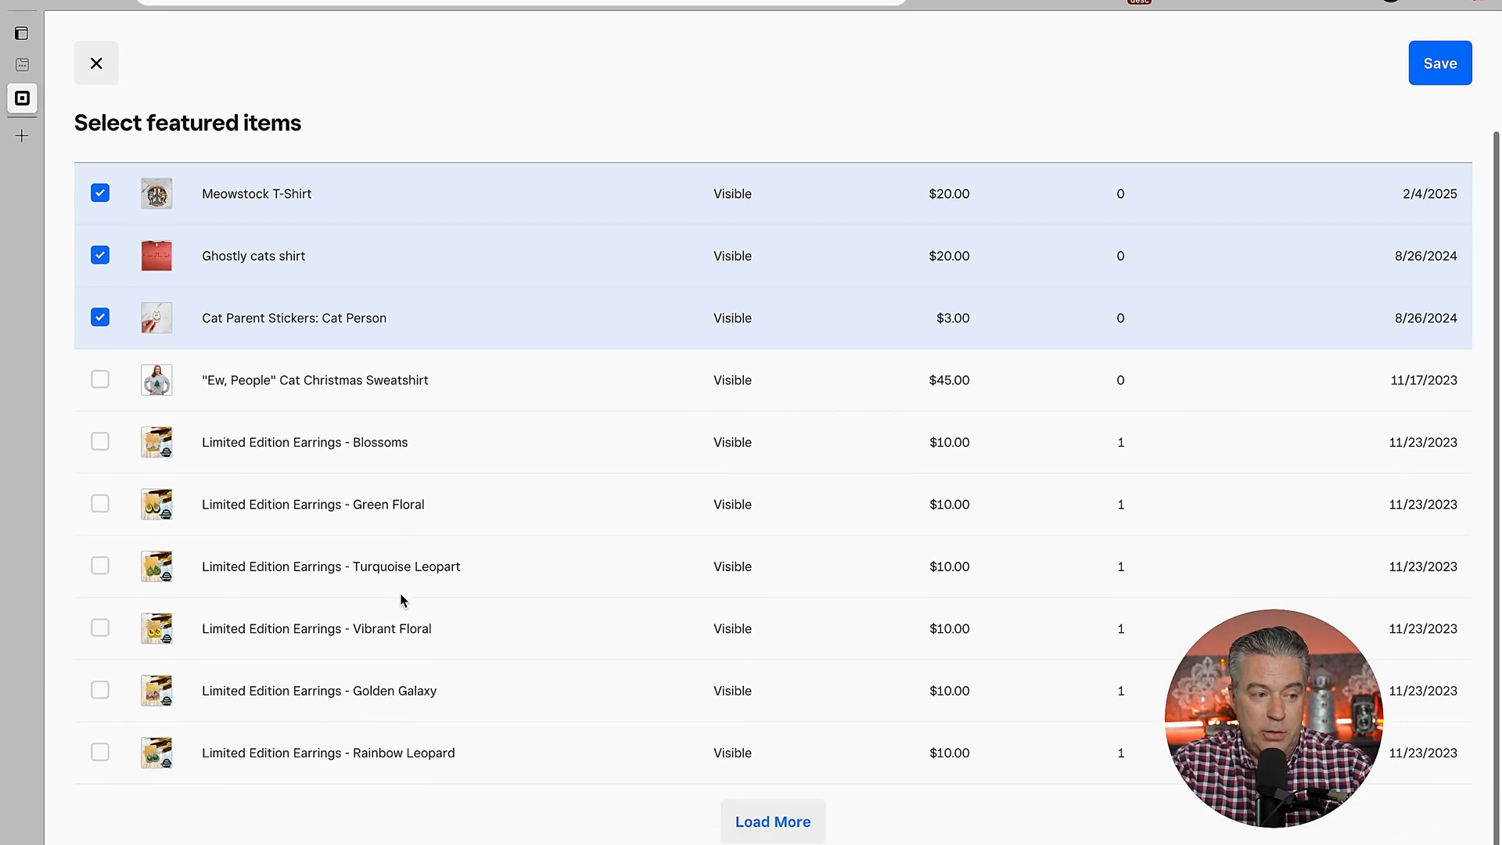
Load more products, check Limited Edition Earrings - Purple Leopard, and save
{"action": "left_click", "coordinate": [772, 820]}
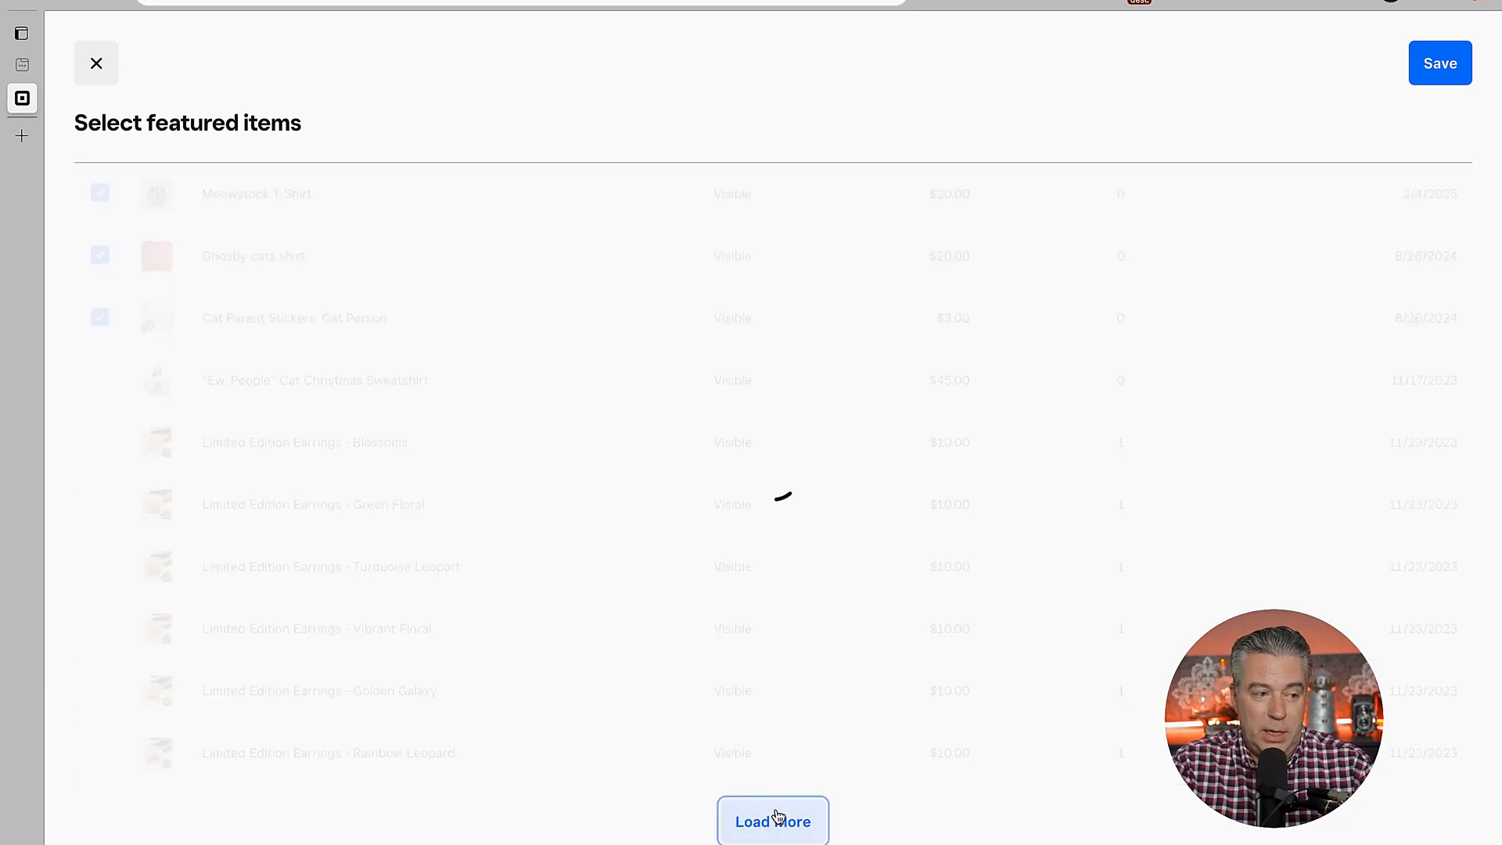
{"action": "left_click", "coordinate": [772, 821]}
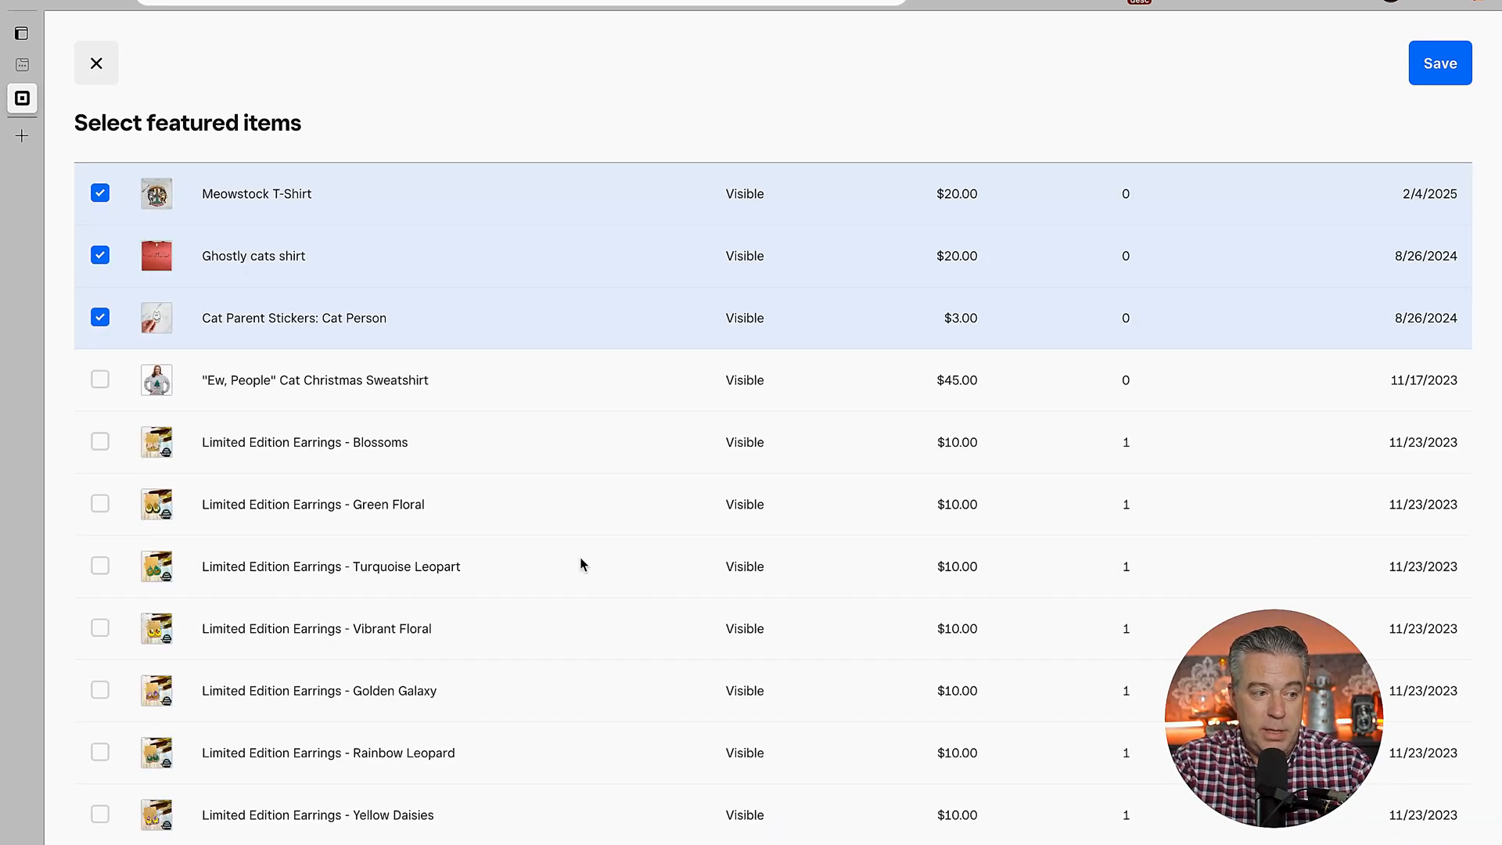
{"action": "scroll", "scroll_direction": "down", "scroll_amount": 3}
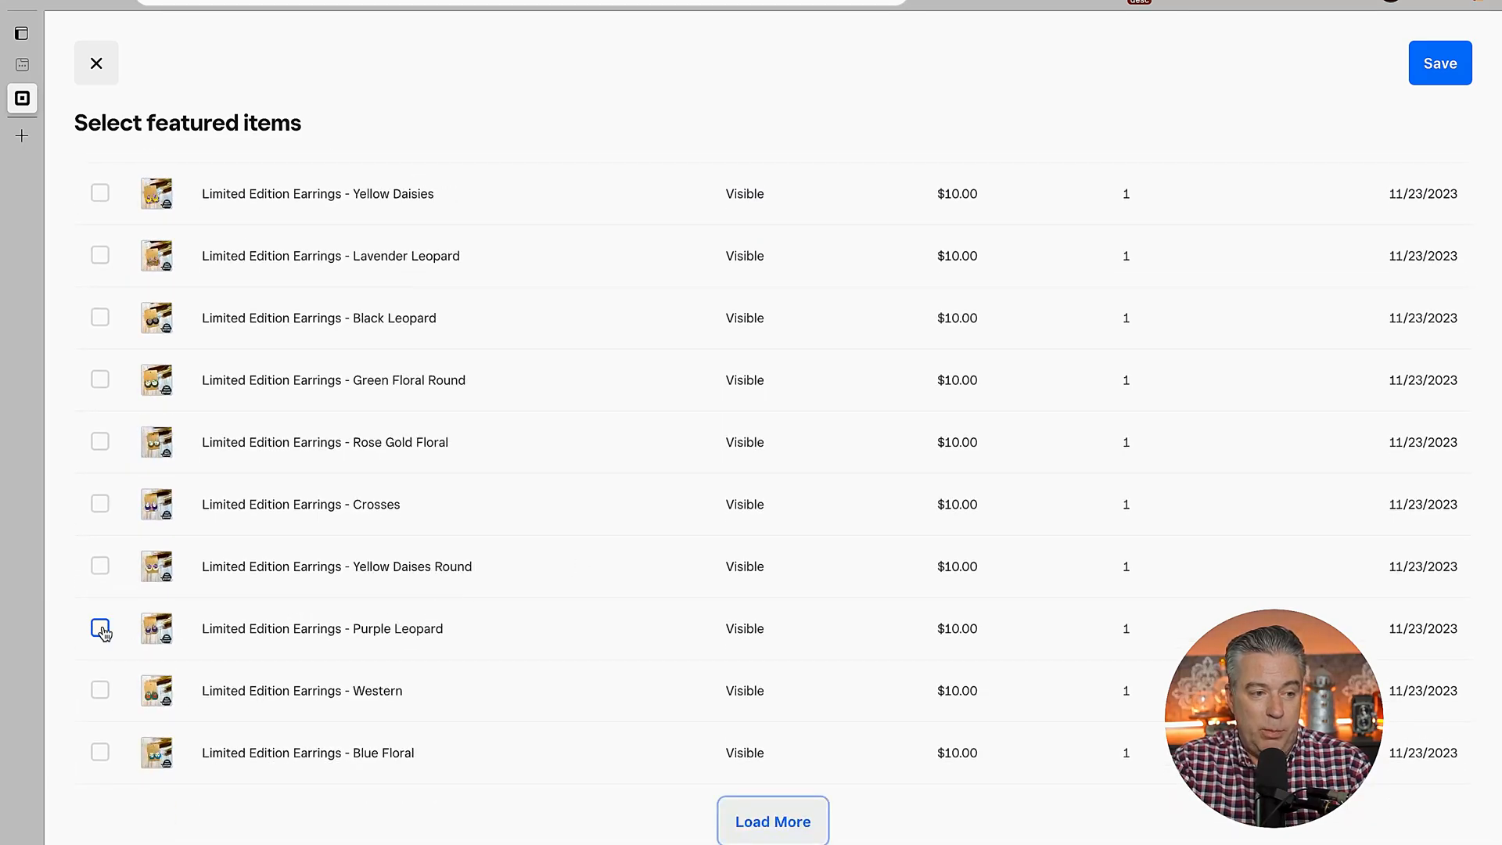
{"action": "left_click", "coordinate": [99, 627]}
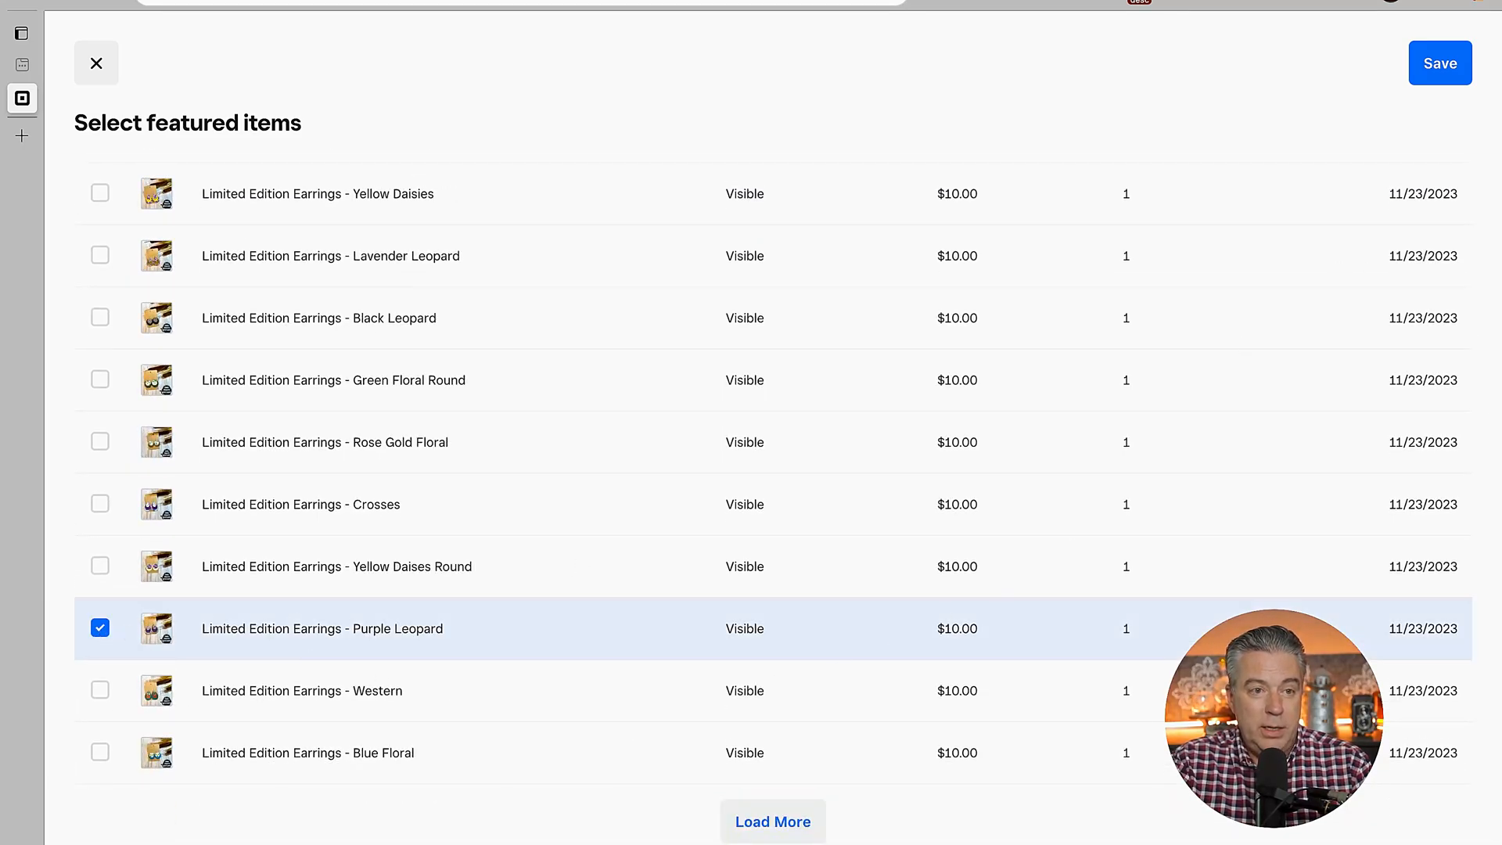
{"action": "left_click", "coordinate": [1439, 62]}
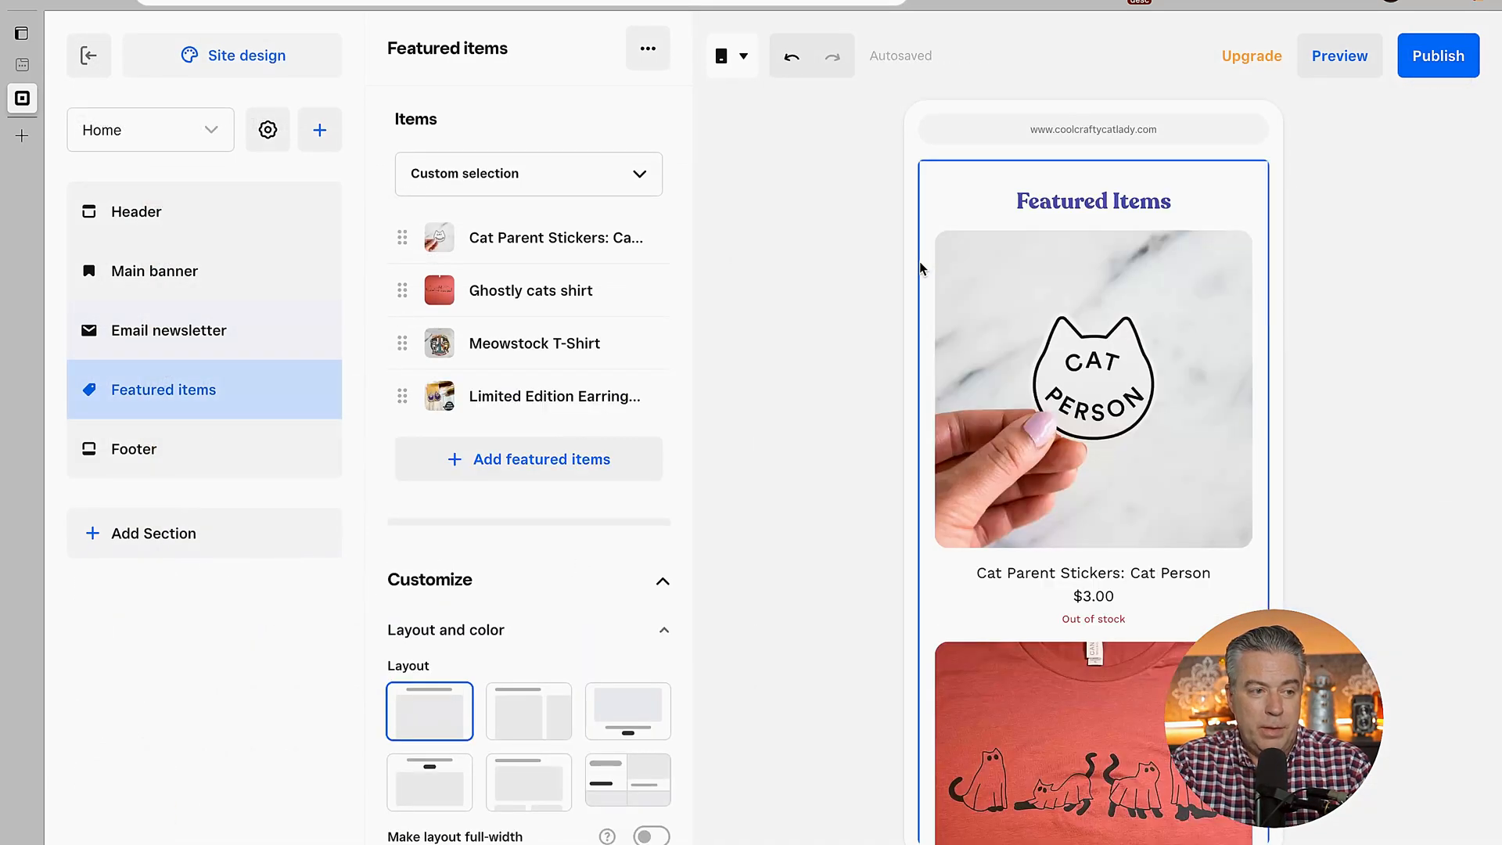
{"action": "mouse_move", "coordinate": [528, 459]}
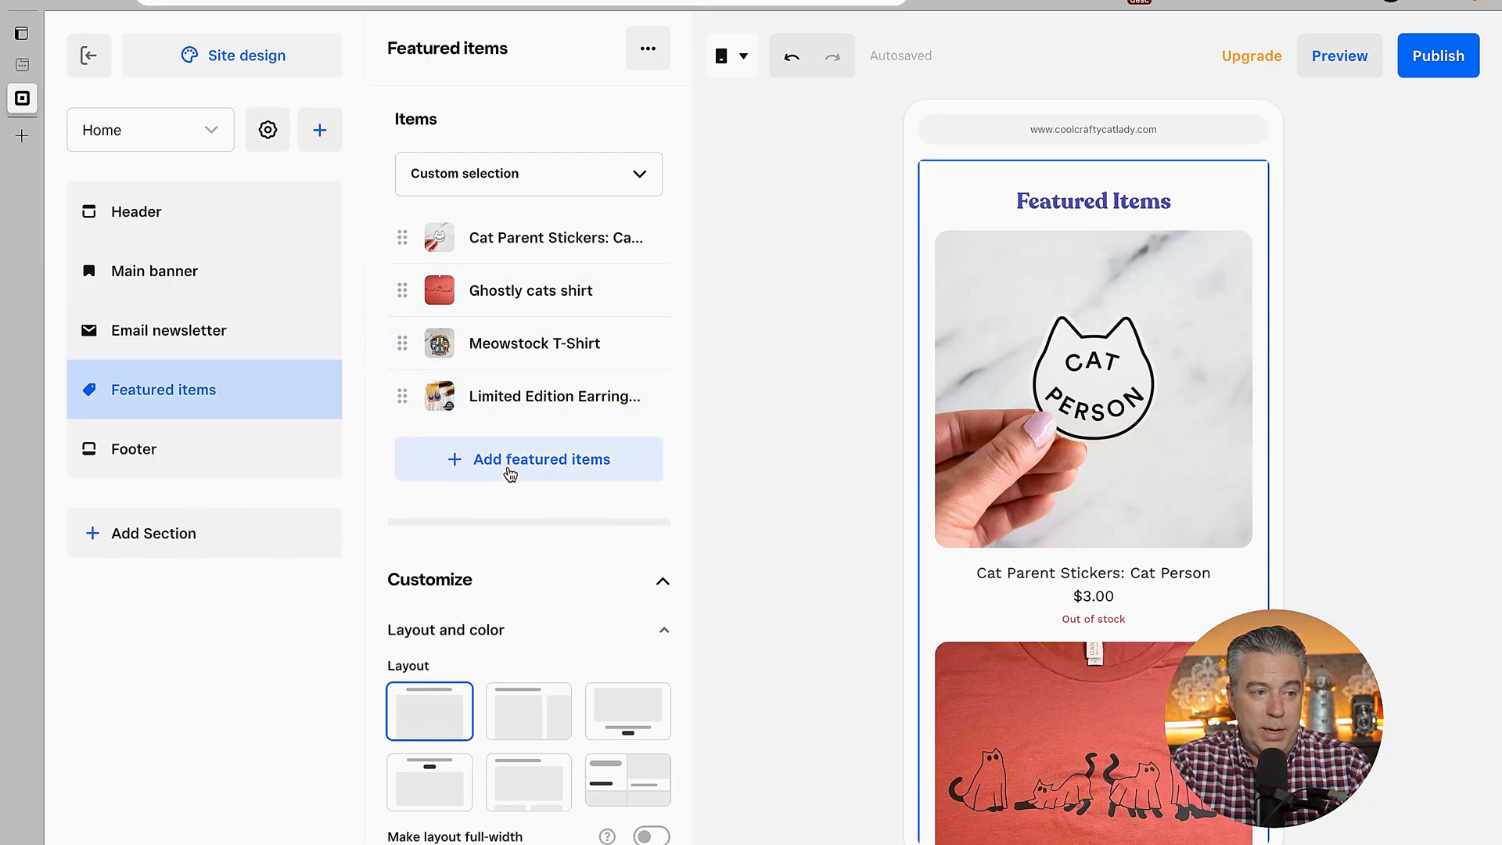
Drag the Purple Leopard earrings to second place, after Cat Parent Stickers
{"action": "scroll", "scroll_direction": "down", "scroll_amount": 3}
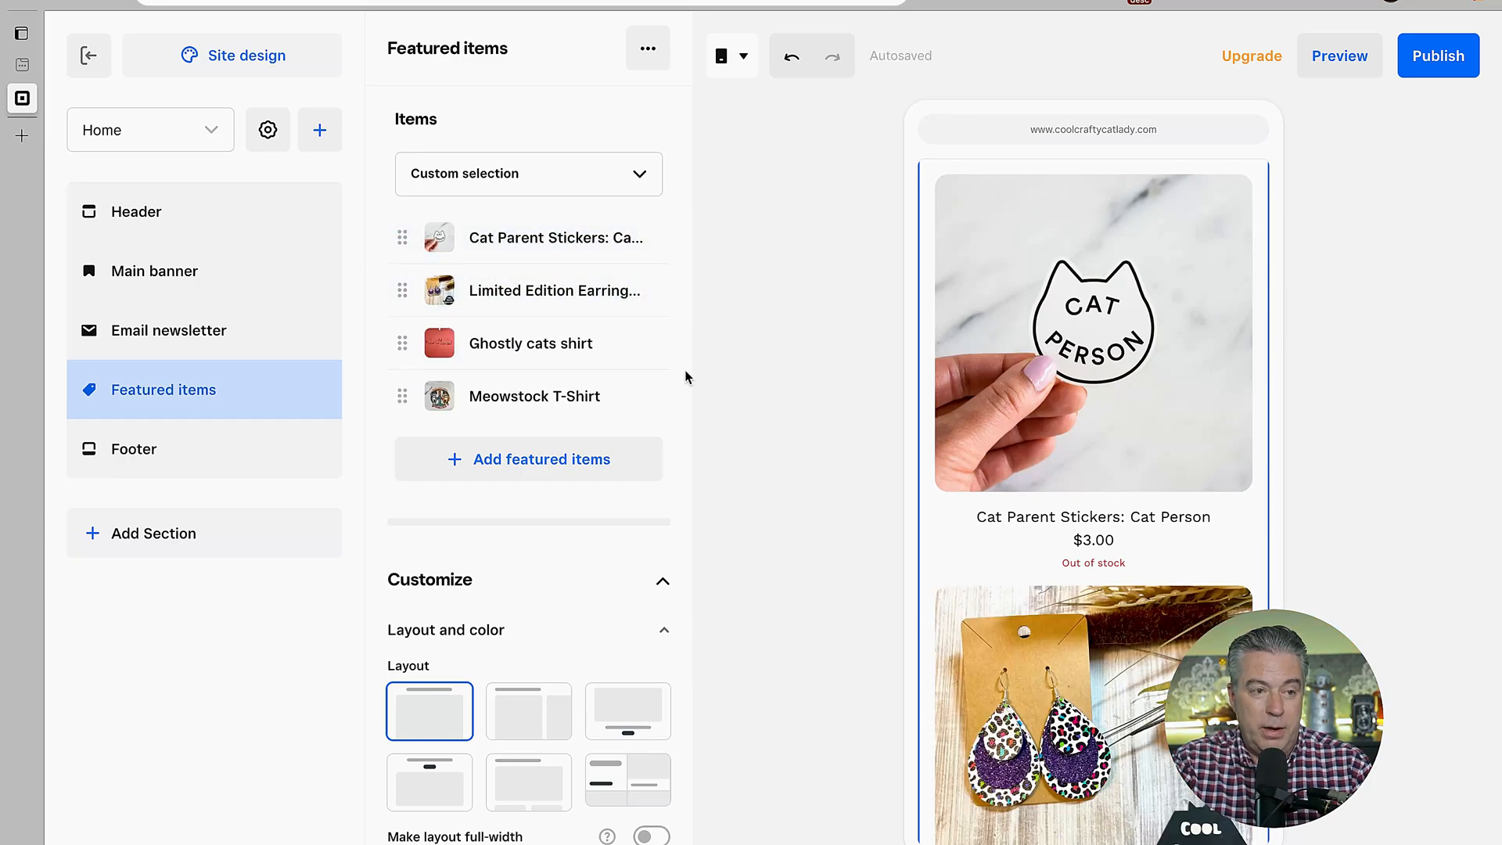
{"action": "scroll", "scroll_direction": "down", "scroll_amount": 3}
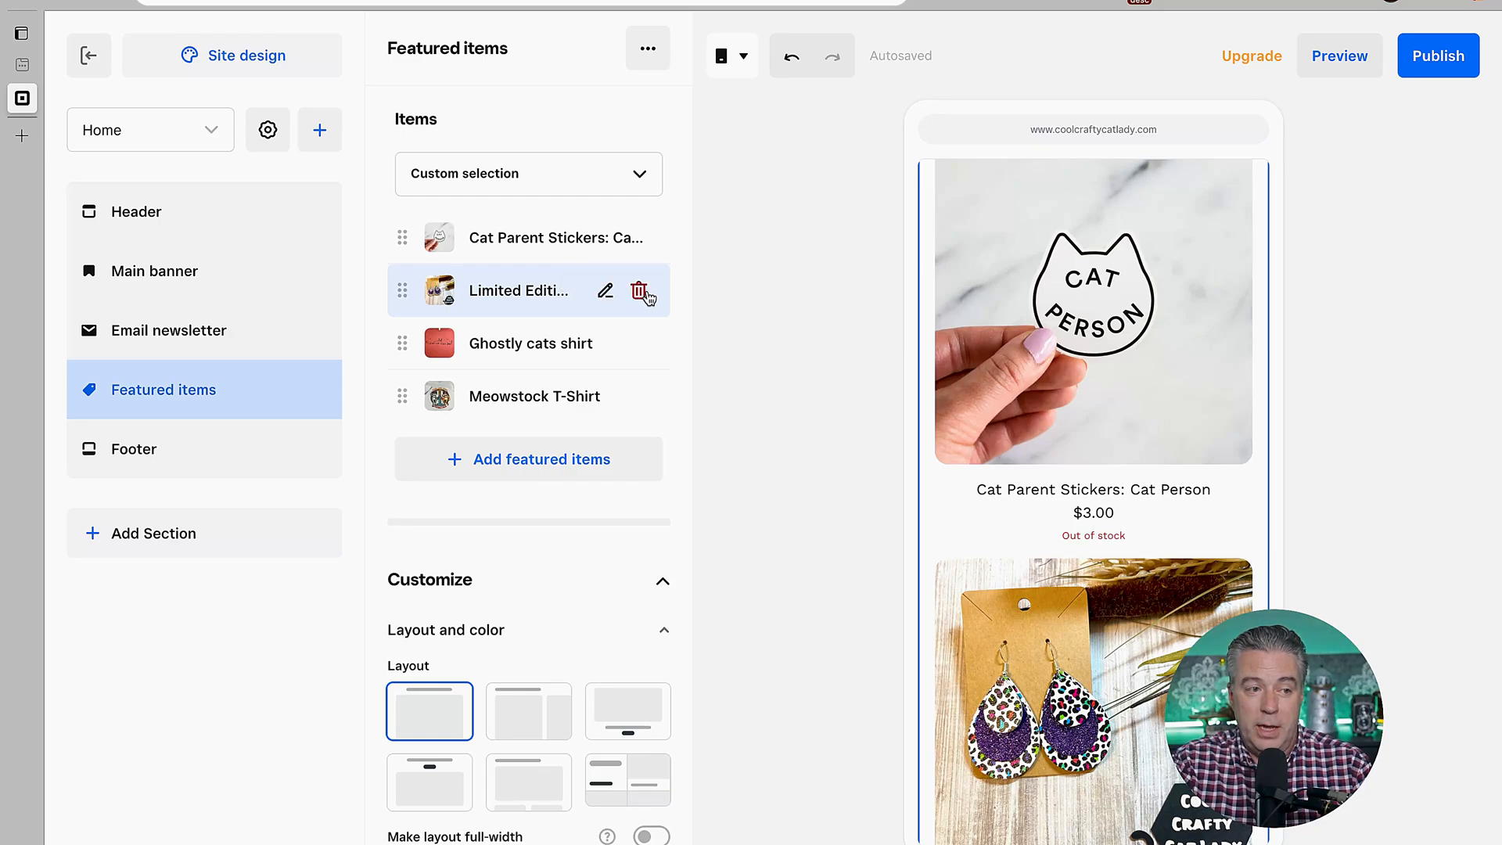
{"action": "mouse_move", "coordinate": [645, 291]}
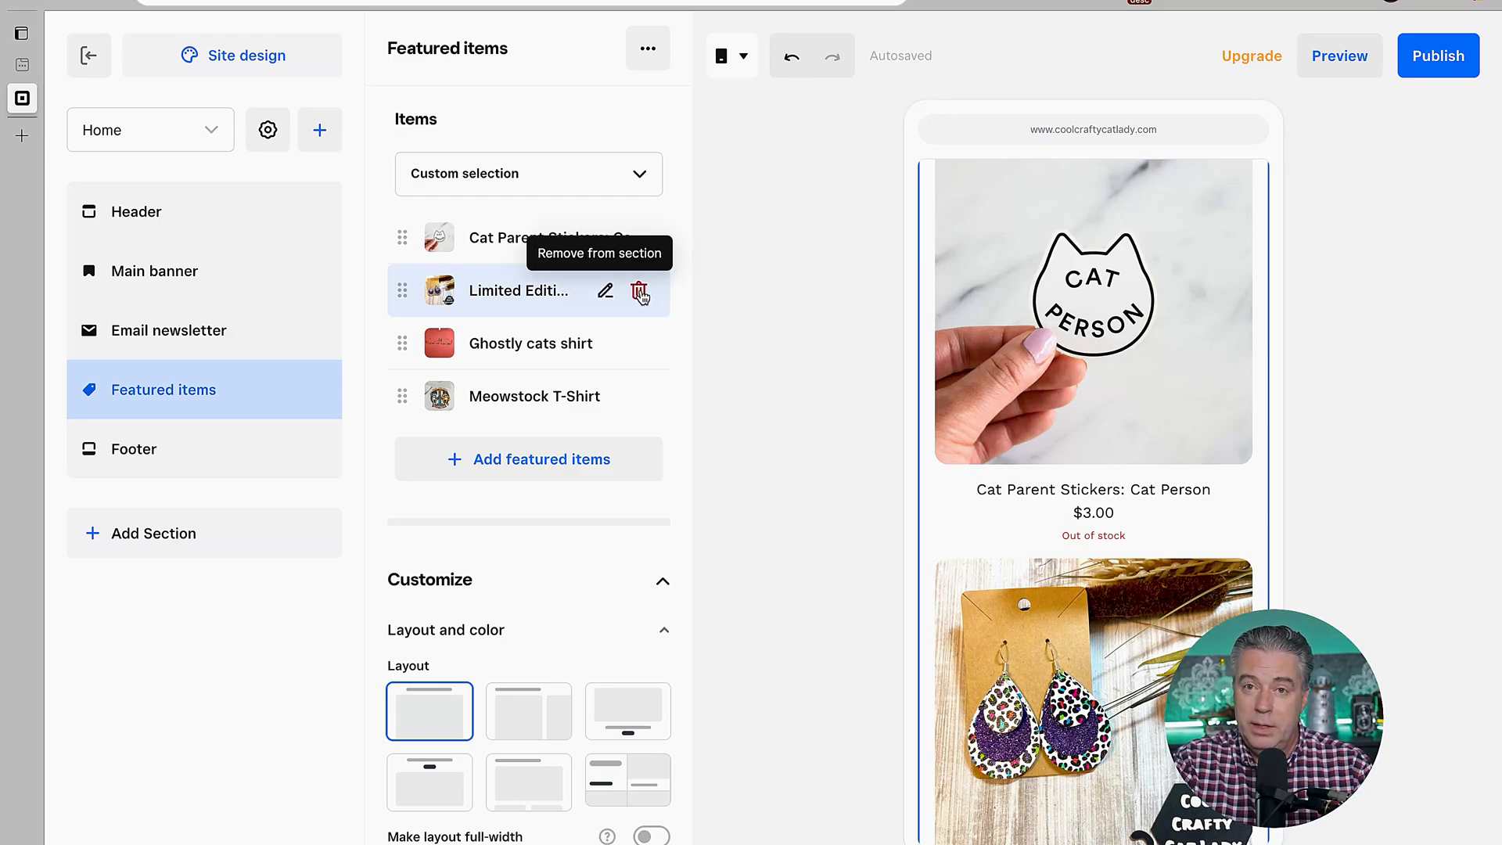
Delete the Limited Edition Earrings item from Featured items and confirm removal
{"action": "left_click", "coordinate": [641, 290]}
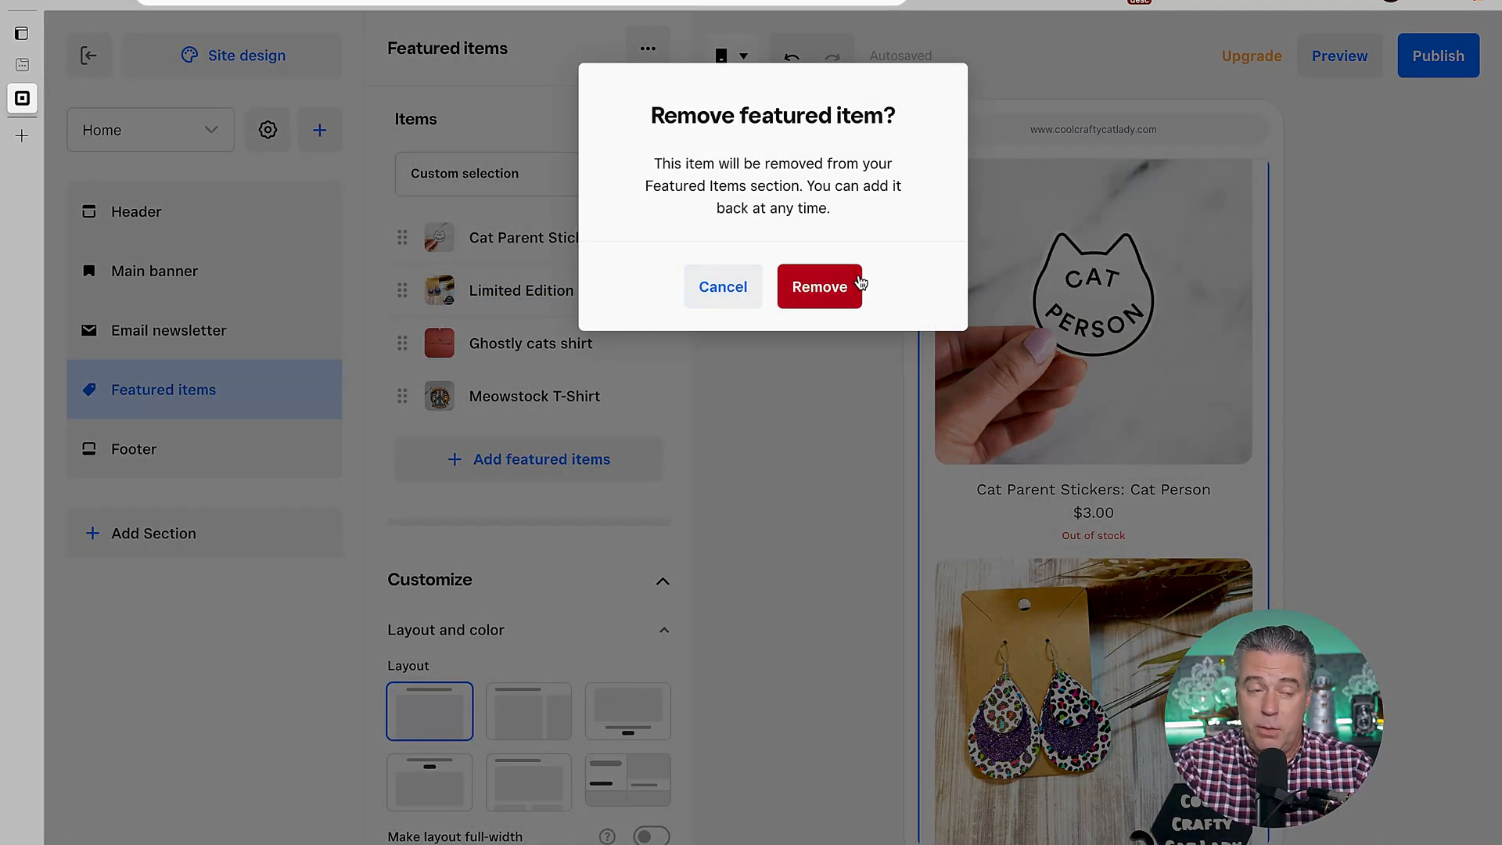
{"action": "left_click", "coordinate": [819, 286]}
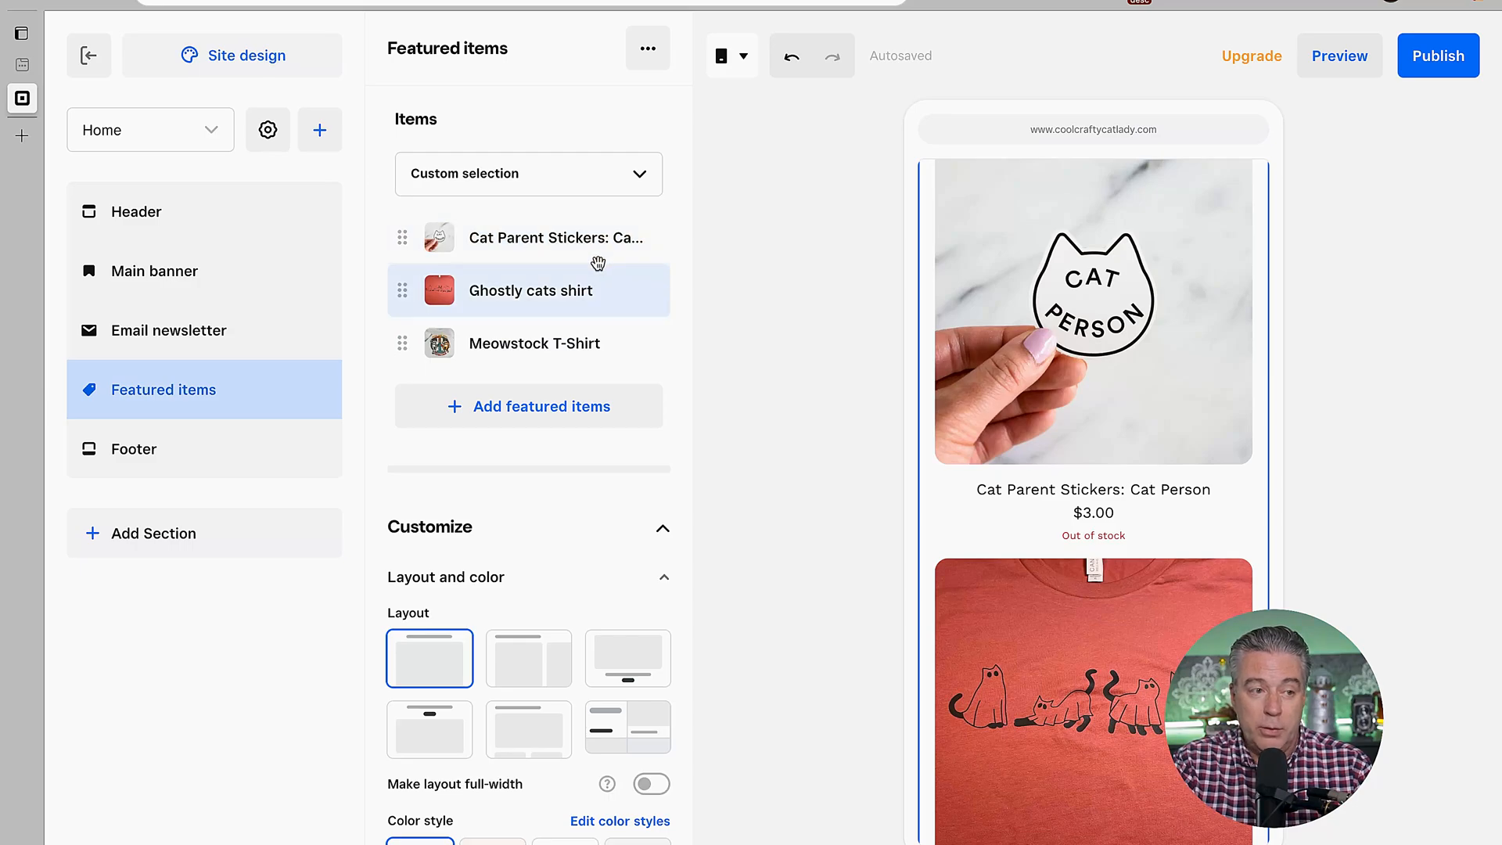
{"action": "mouse_move", "coordinate": [530, 291]}
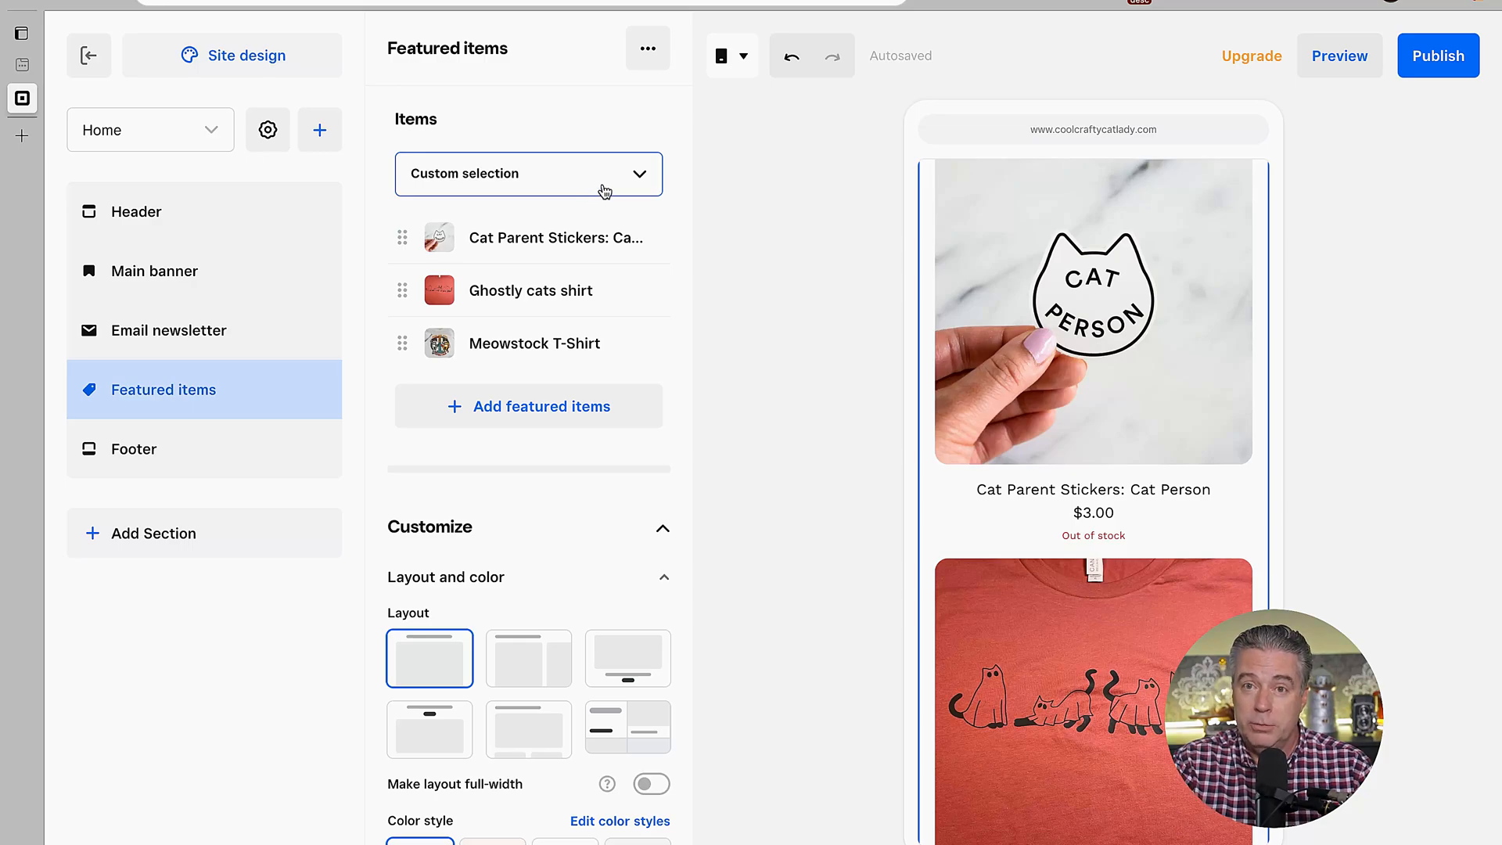
Switch Featured items to Most popular and open the maximum items dropdown
{"action": "left_click", "coordinate": [528, 174]}
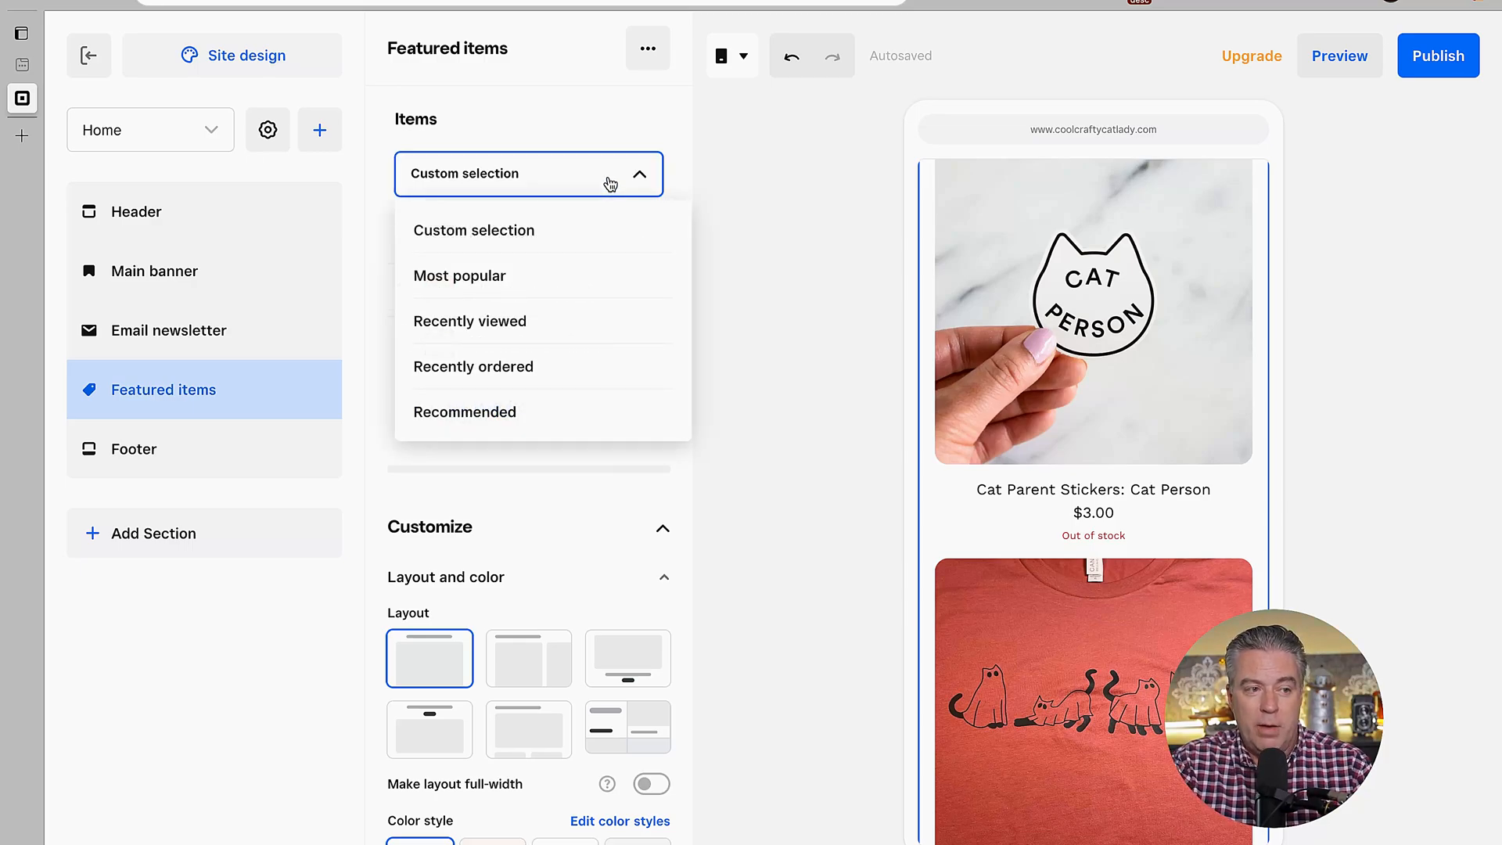
{"action": "left_click", "coordinate": [459, 276]}
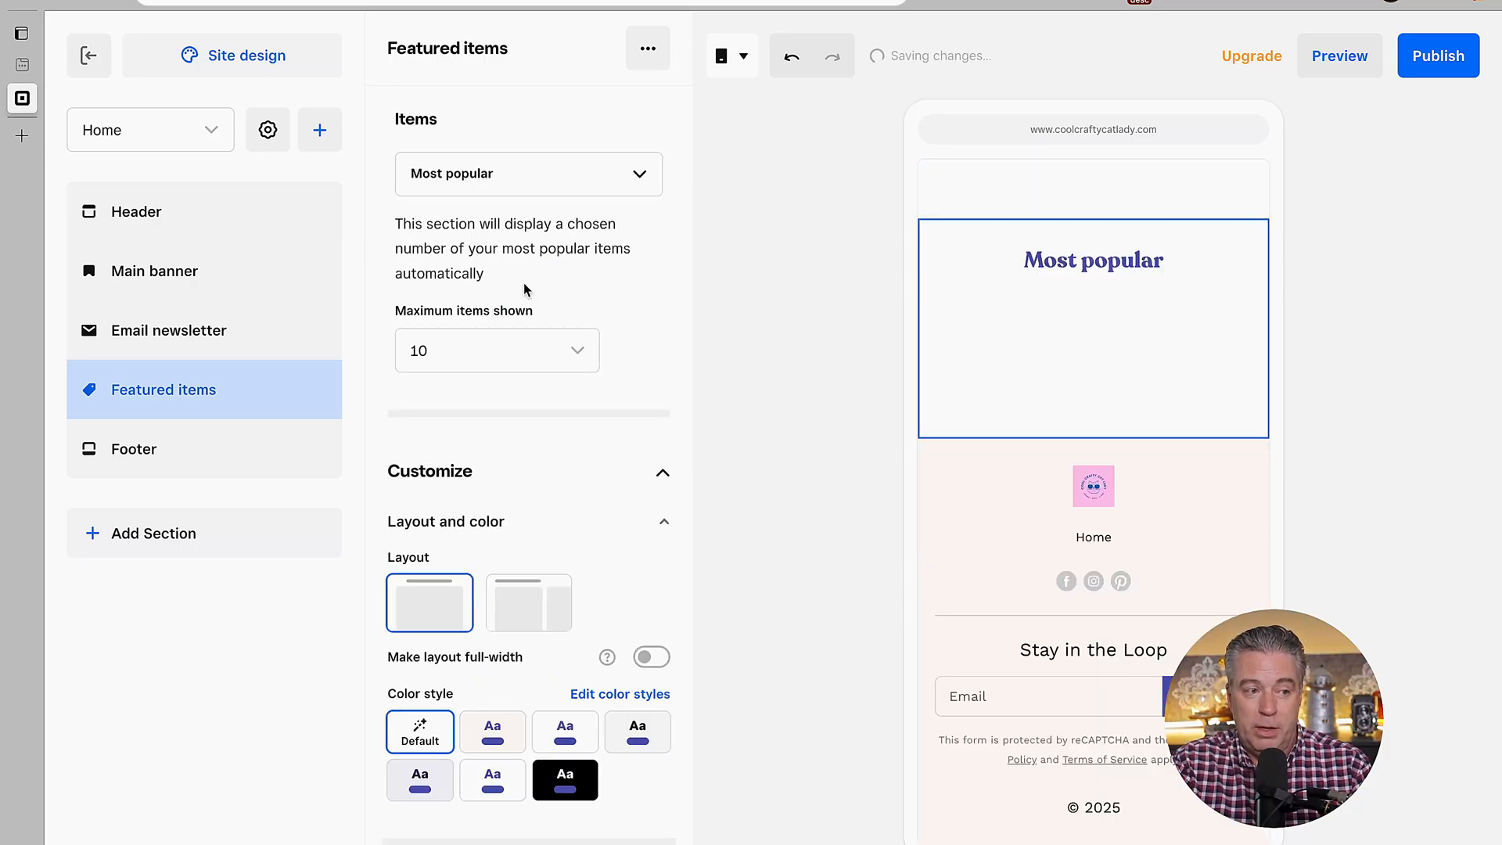
{"action": "left_click", "coordinate": [496, 350]}
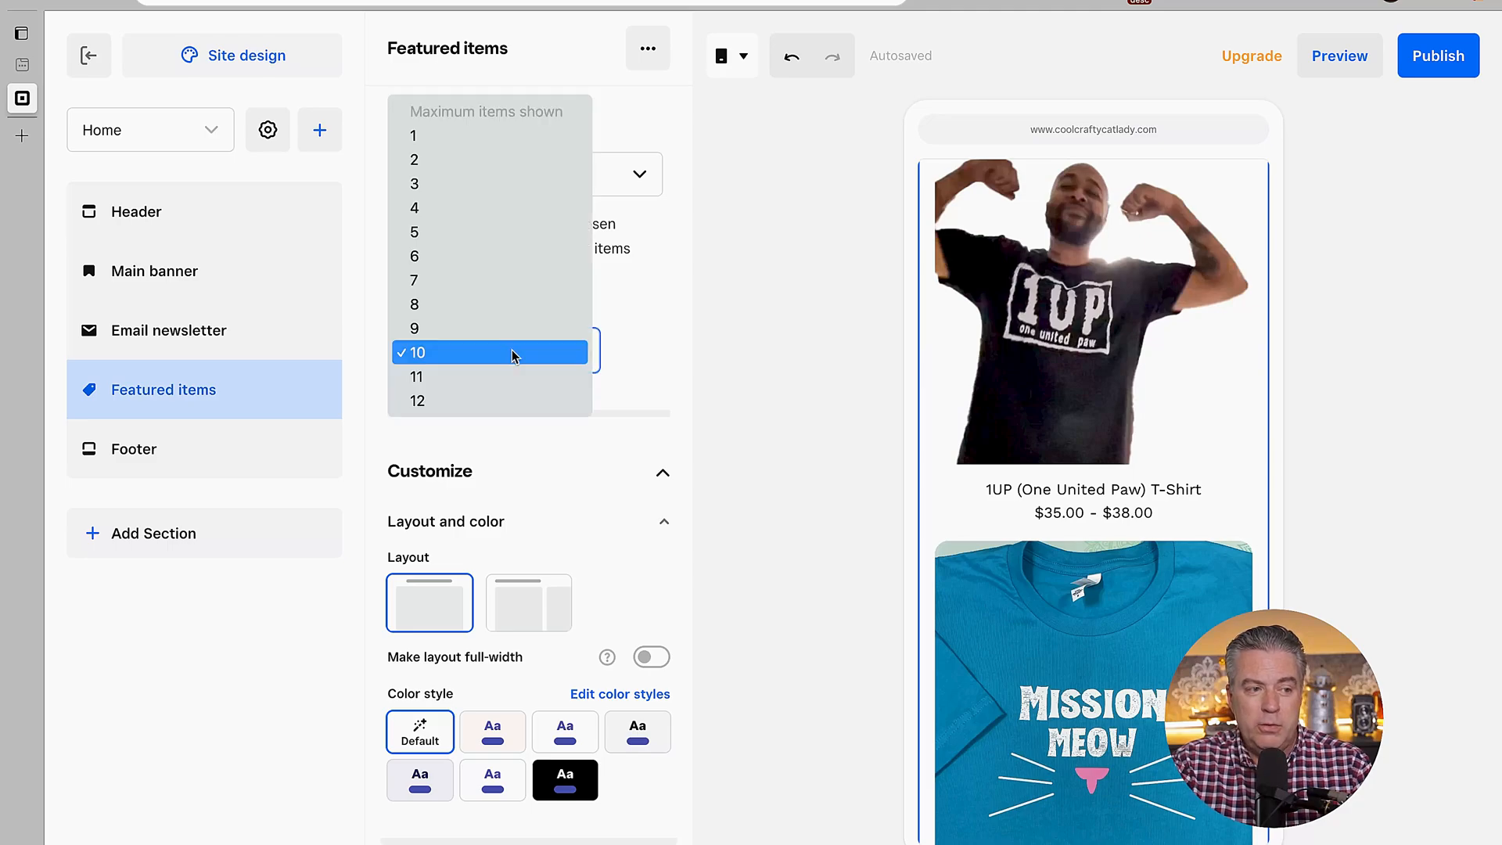
{"action": "mouse_move", "coordinate": [491, 232]}
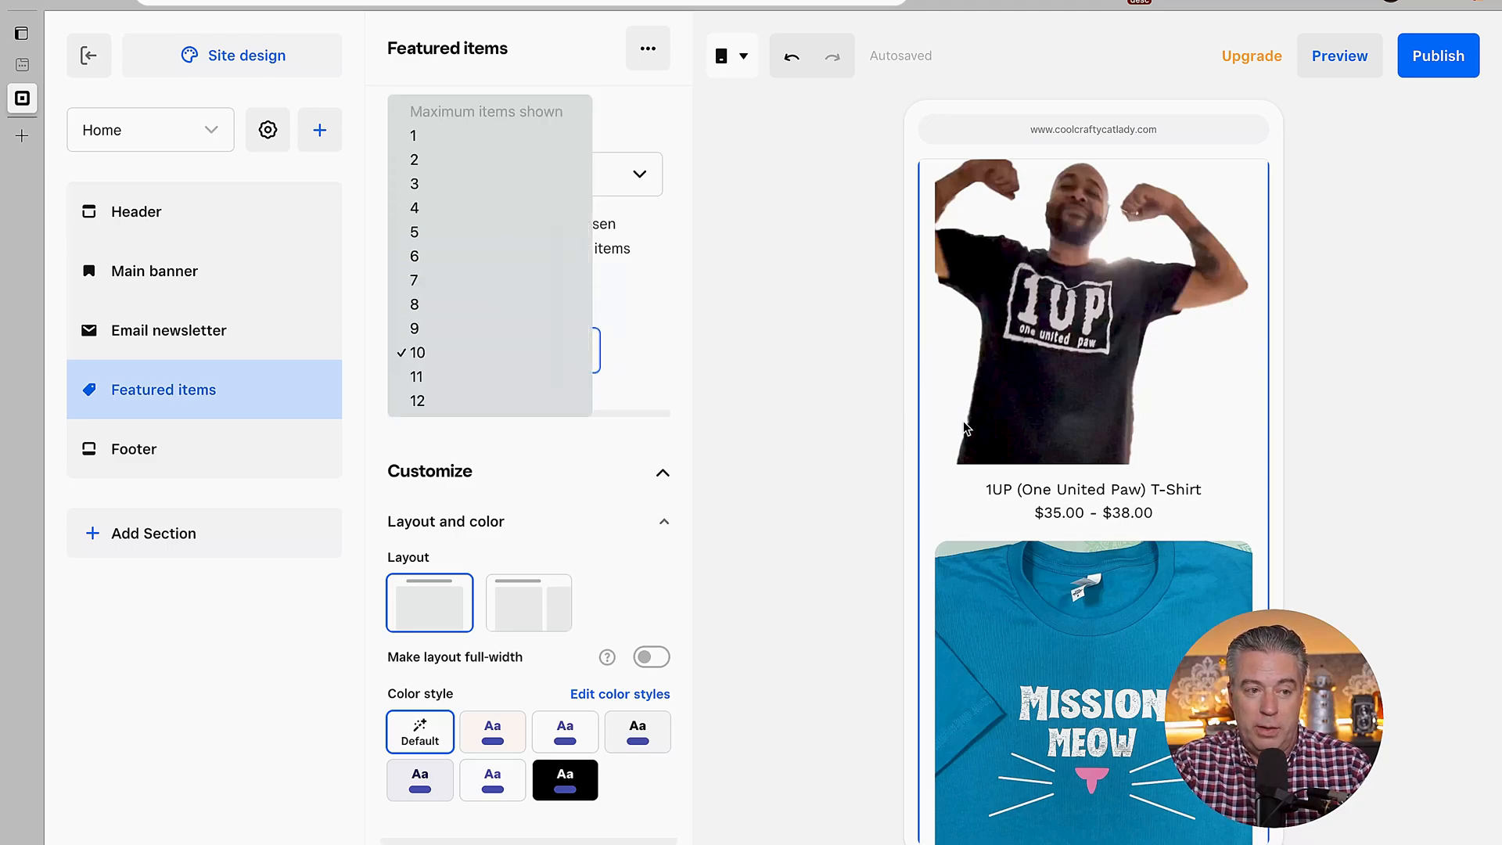
{"action": "mouse_move", "coordinate": [476, 353]}
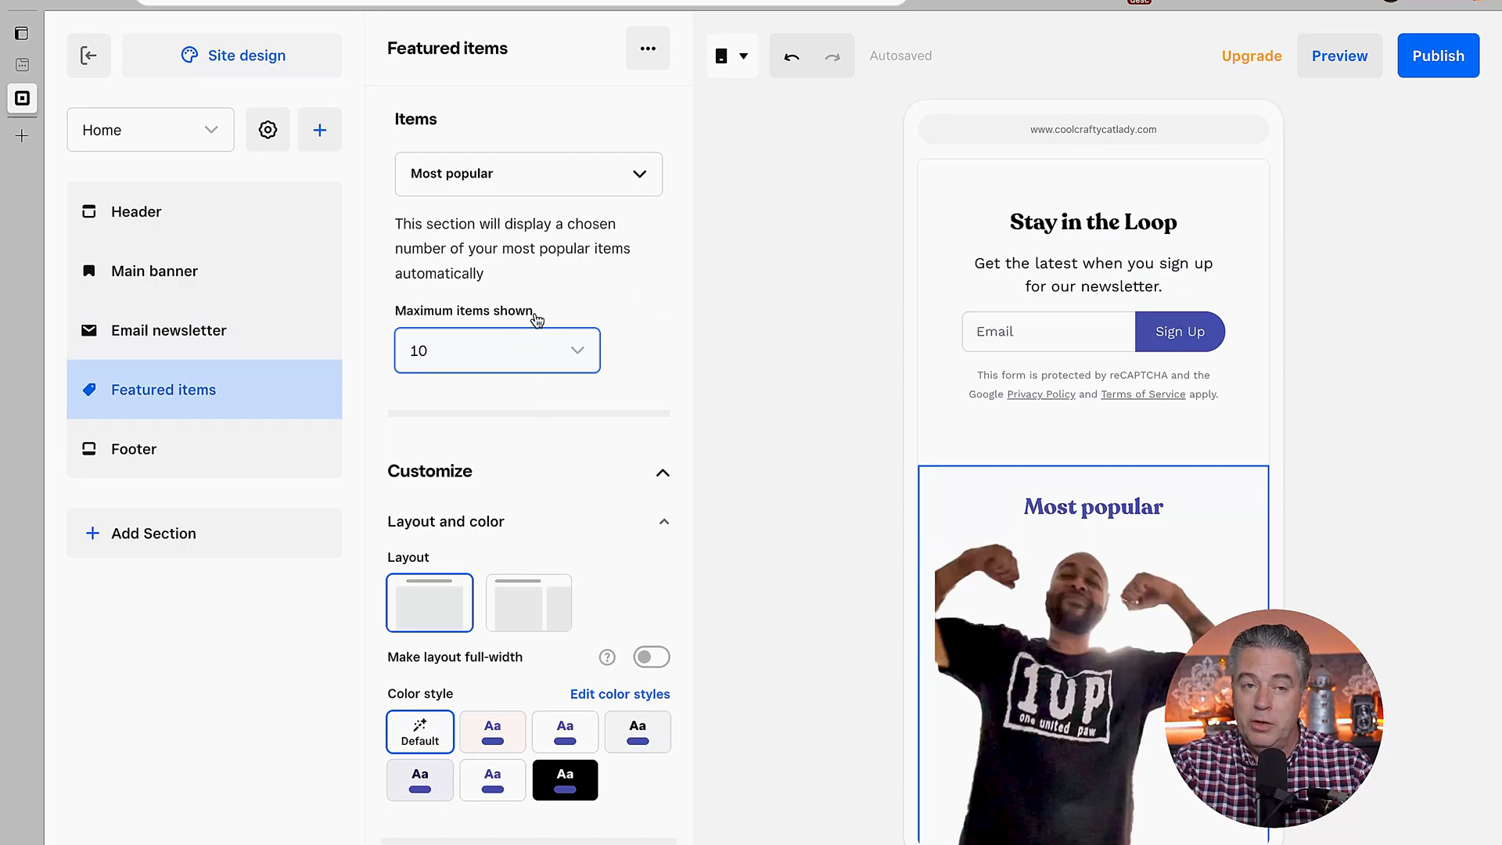
Set the Items choice back to Custom selection
{"action": "left_click", "coordinate": [529, 174]}
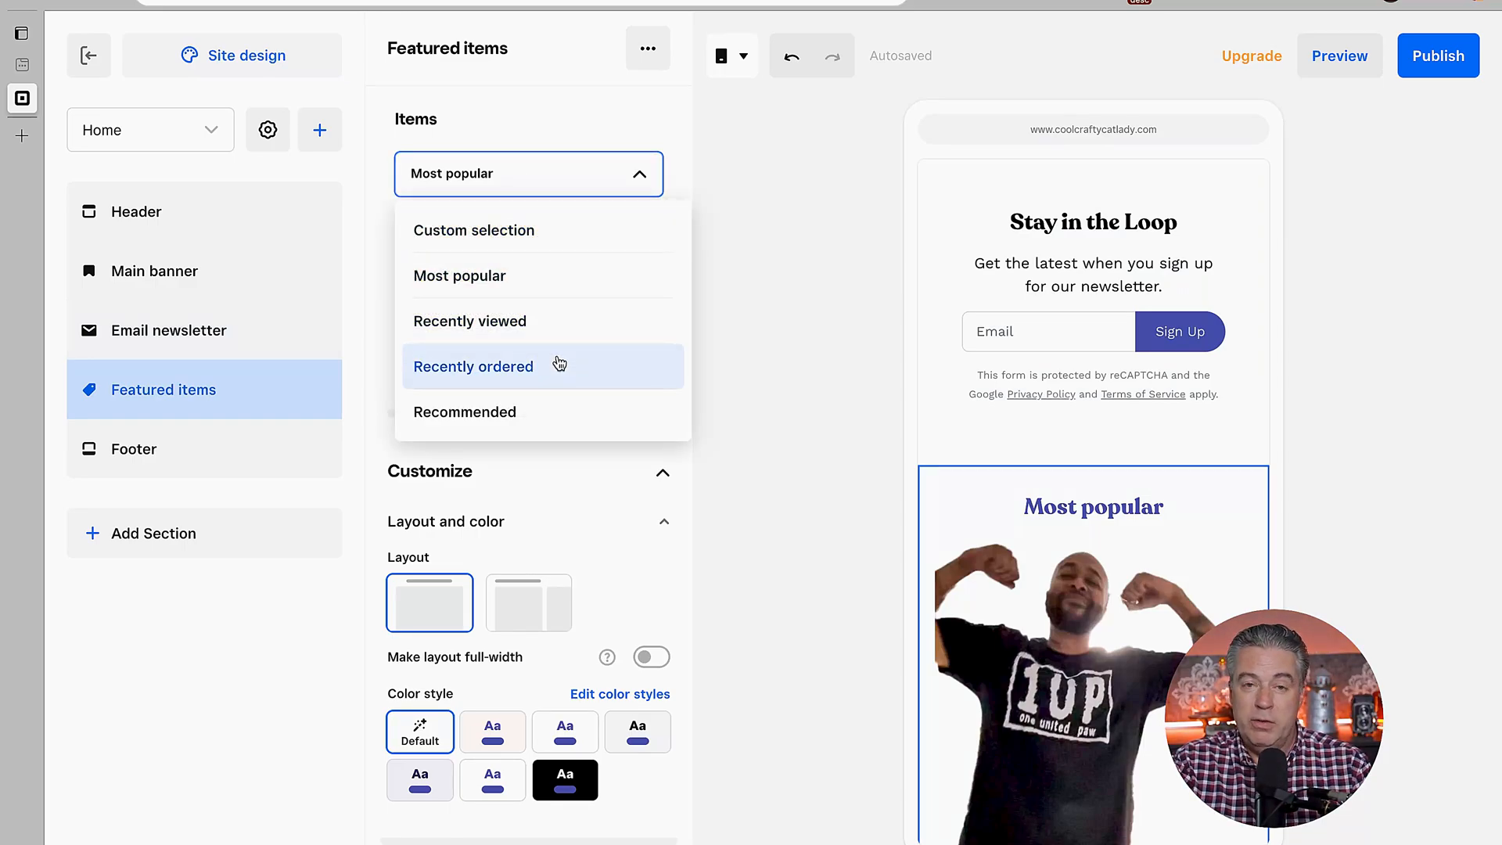
{"action": "mouse_move", "coordinate": [555, 405]}
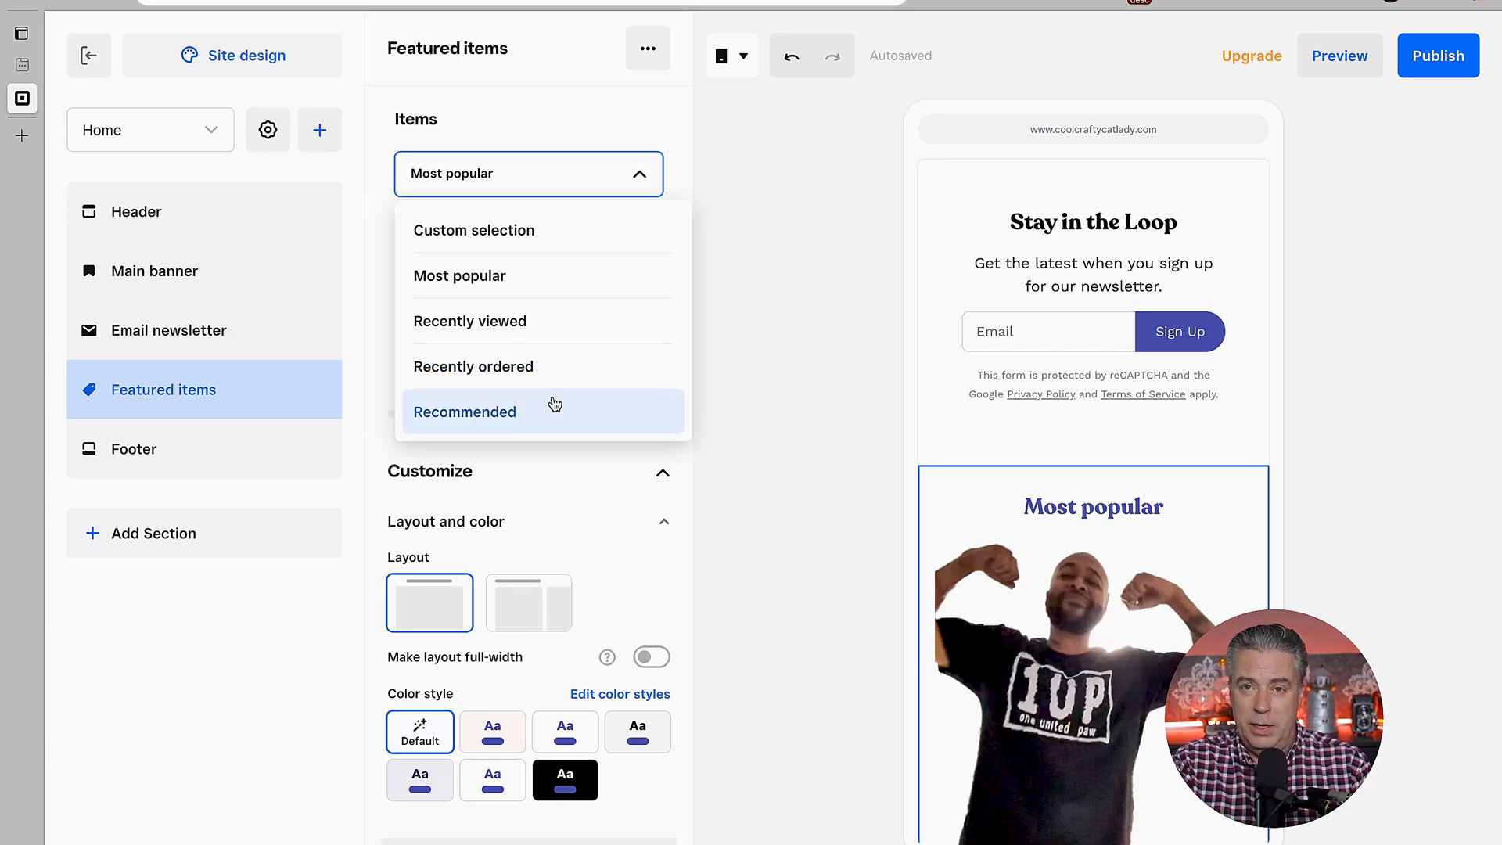
{"action": "left_click", "coordinate": [474, 230]}
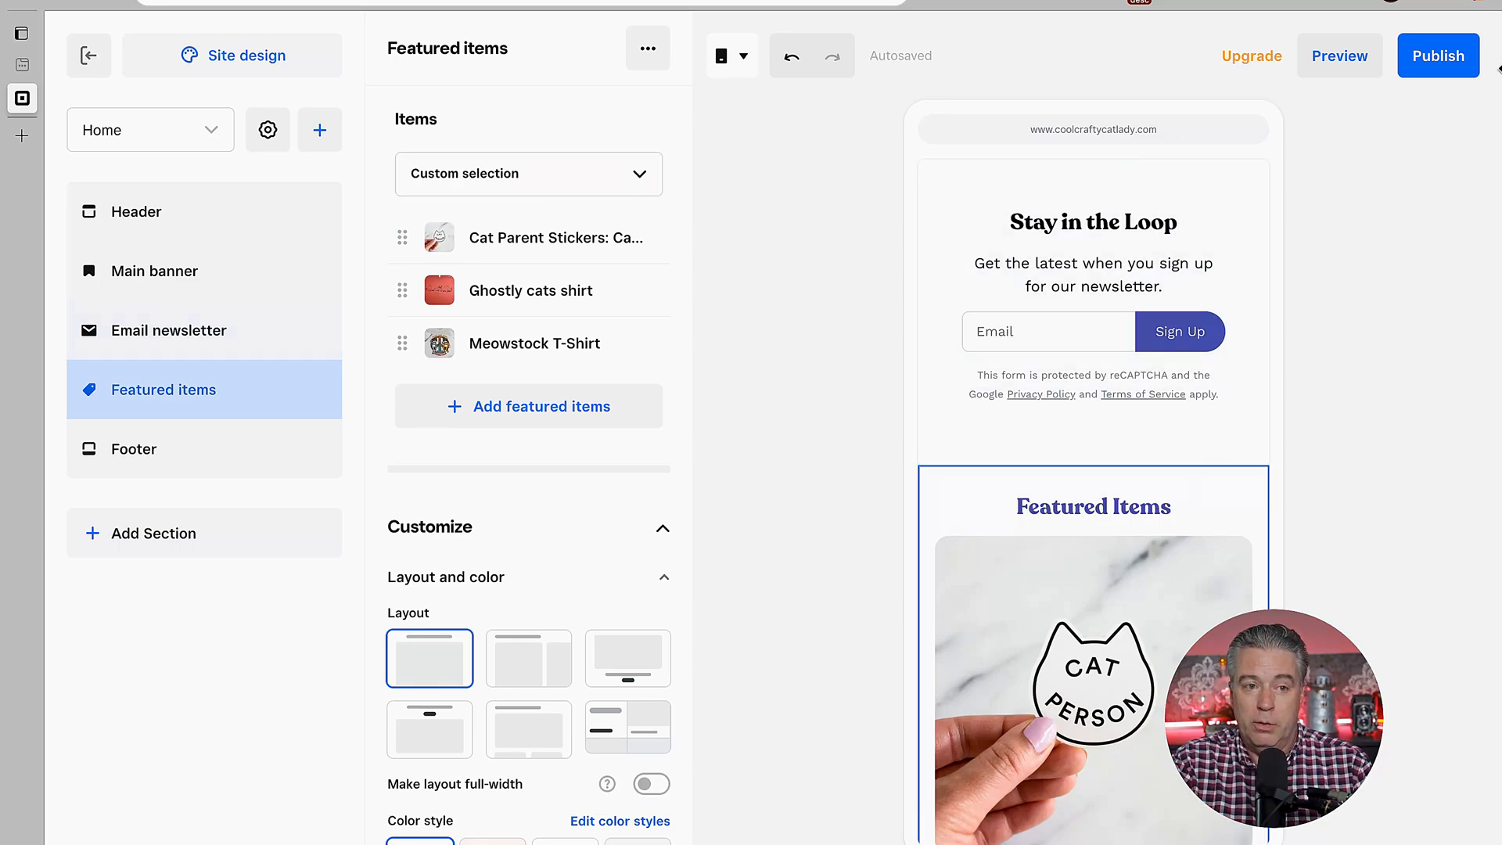
Publish the site and close the Site published confirmation
{"action": "left_click", "coordinate": [1438, 55]}
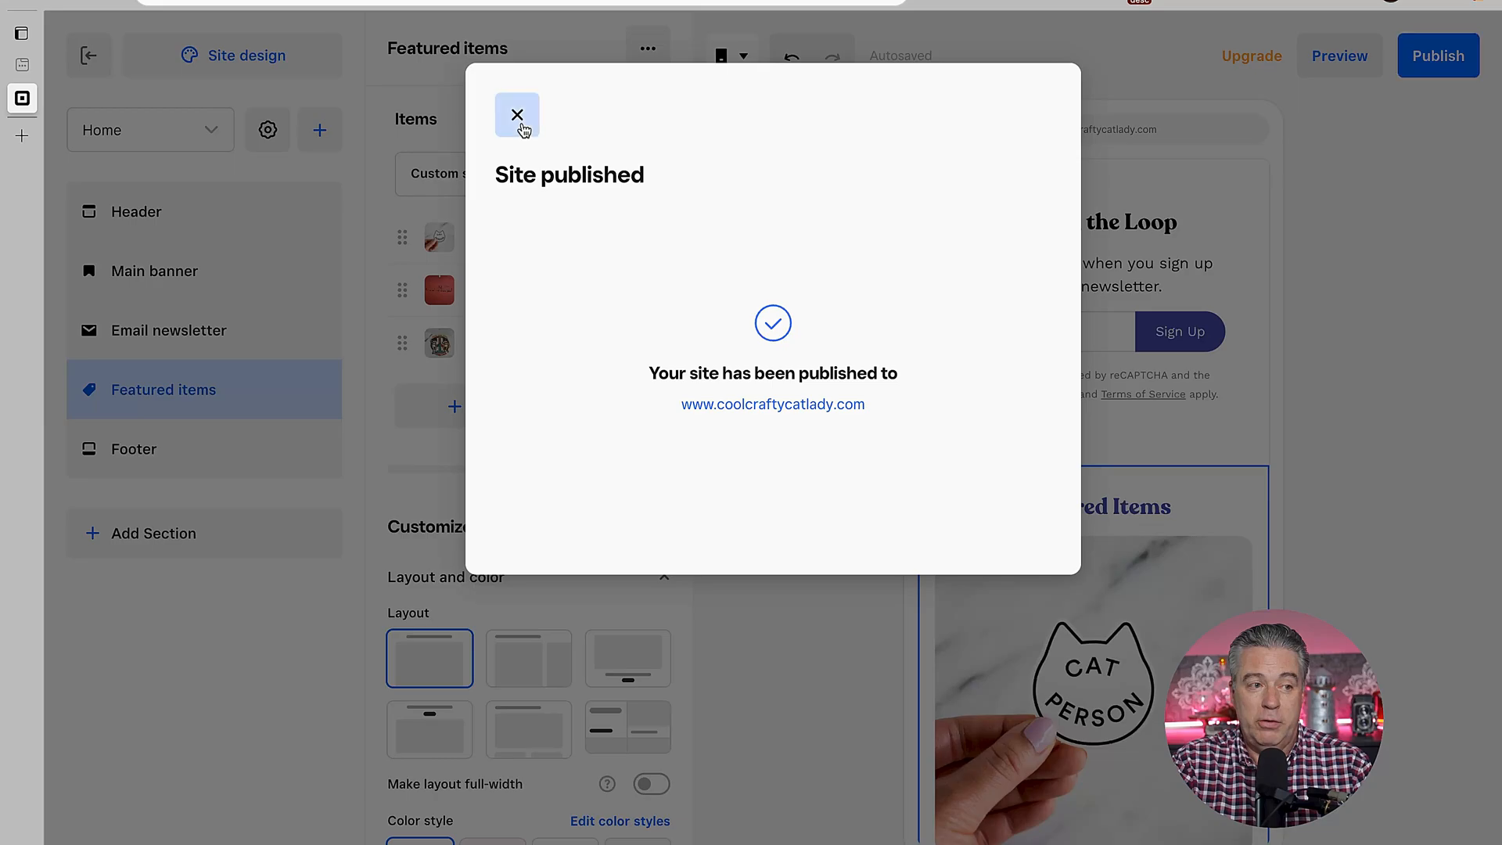
{"action": "left_click", "coordinate": [517, 115]}
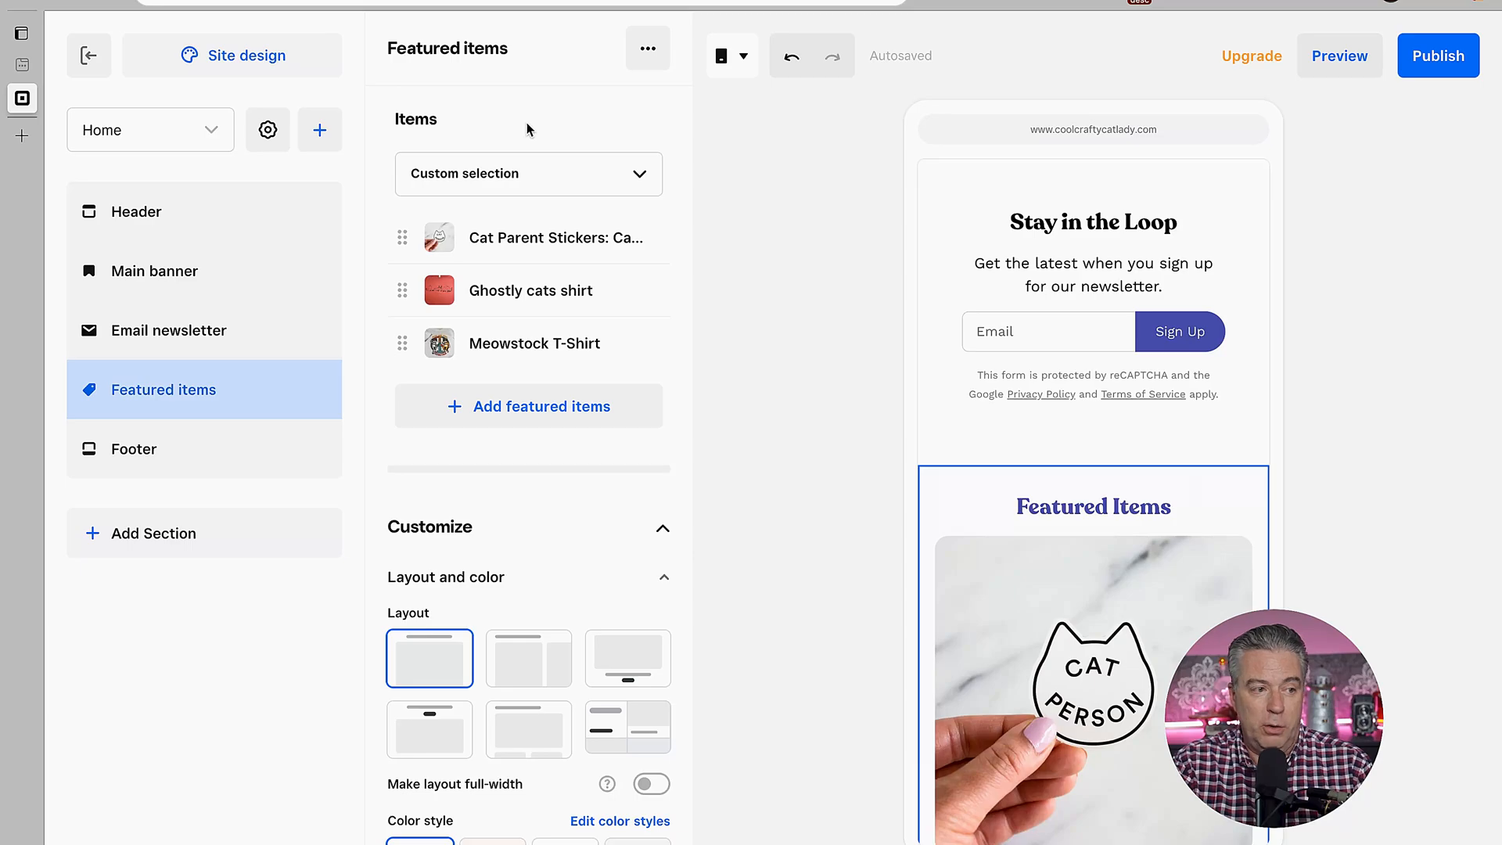
{"action": "mouse_move", "coordinate": [320, 94]}
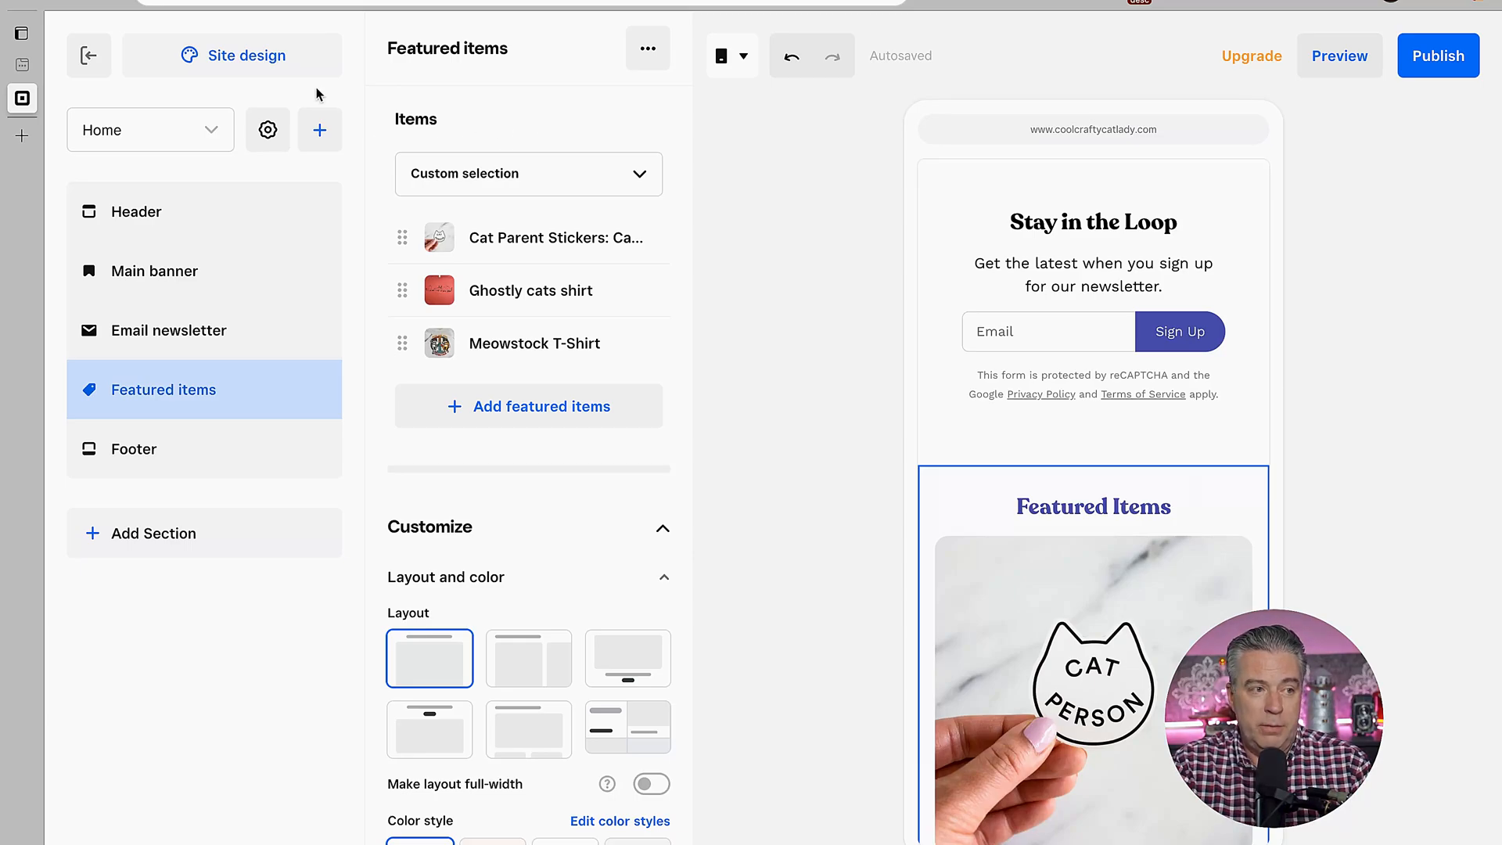
{"action": "mouse_move", "coordinate": [320, 129]}
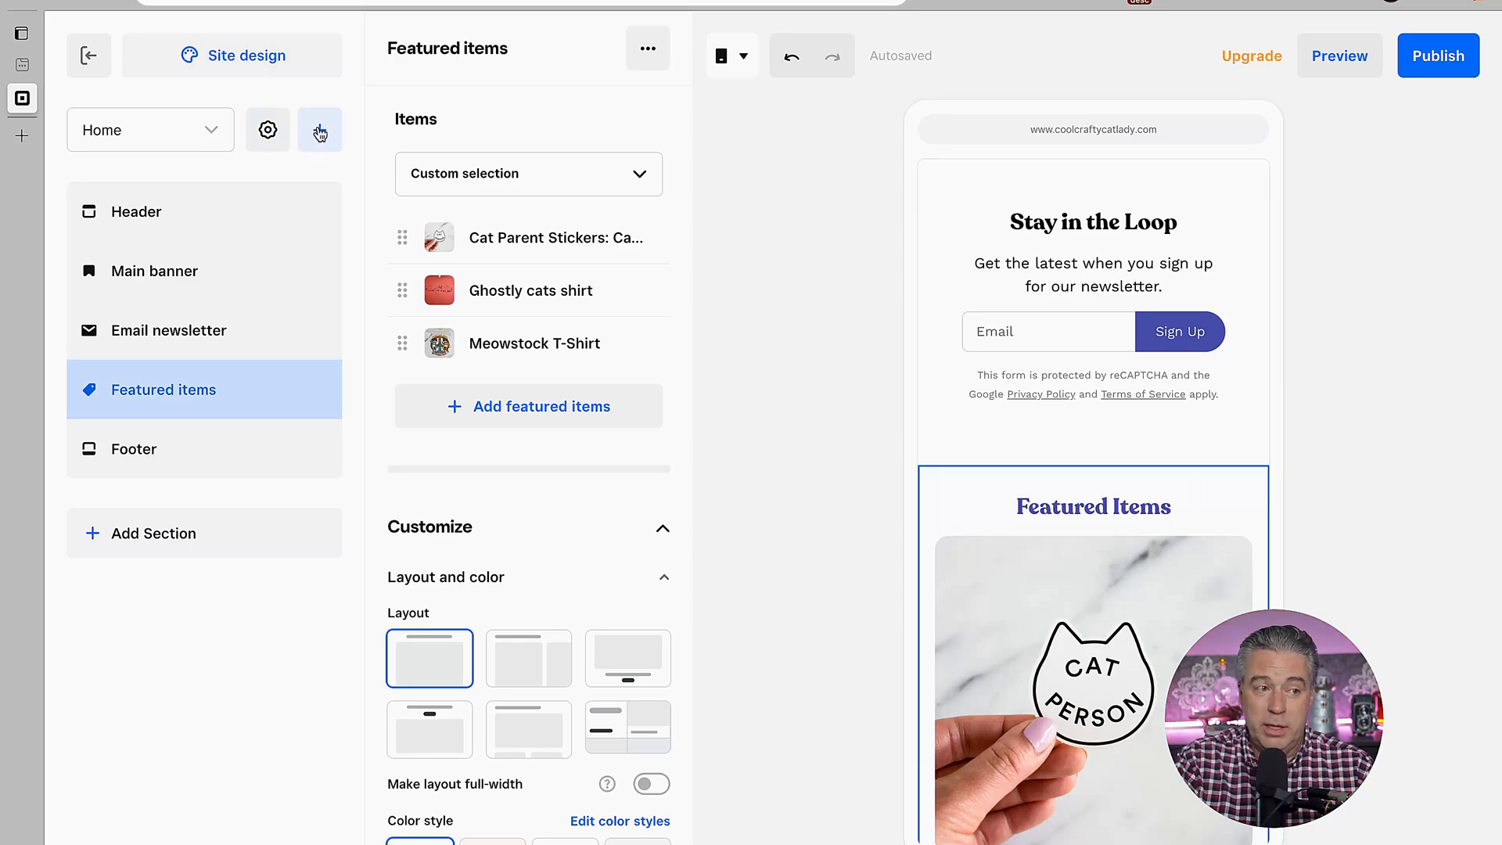
Preview three Featured items section layouts, then cancel without adding a section
{"action": "left_click", "coordinate": [320, 129]}
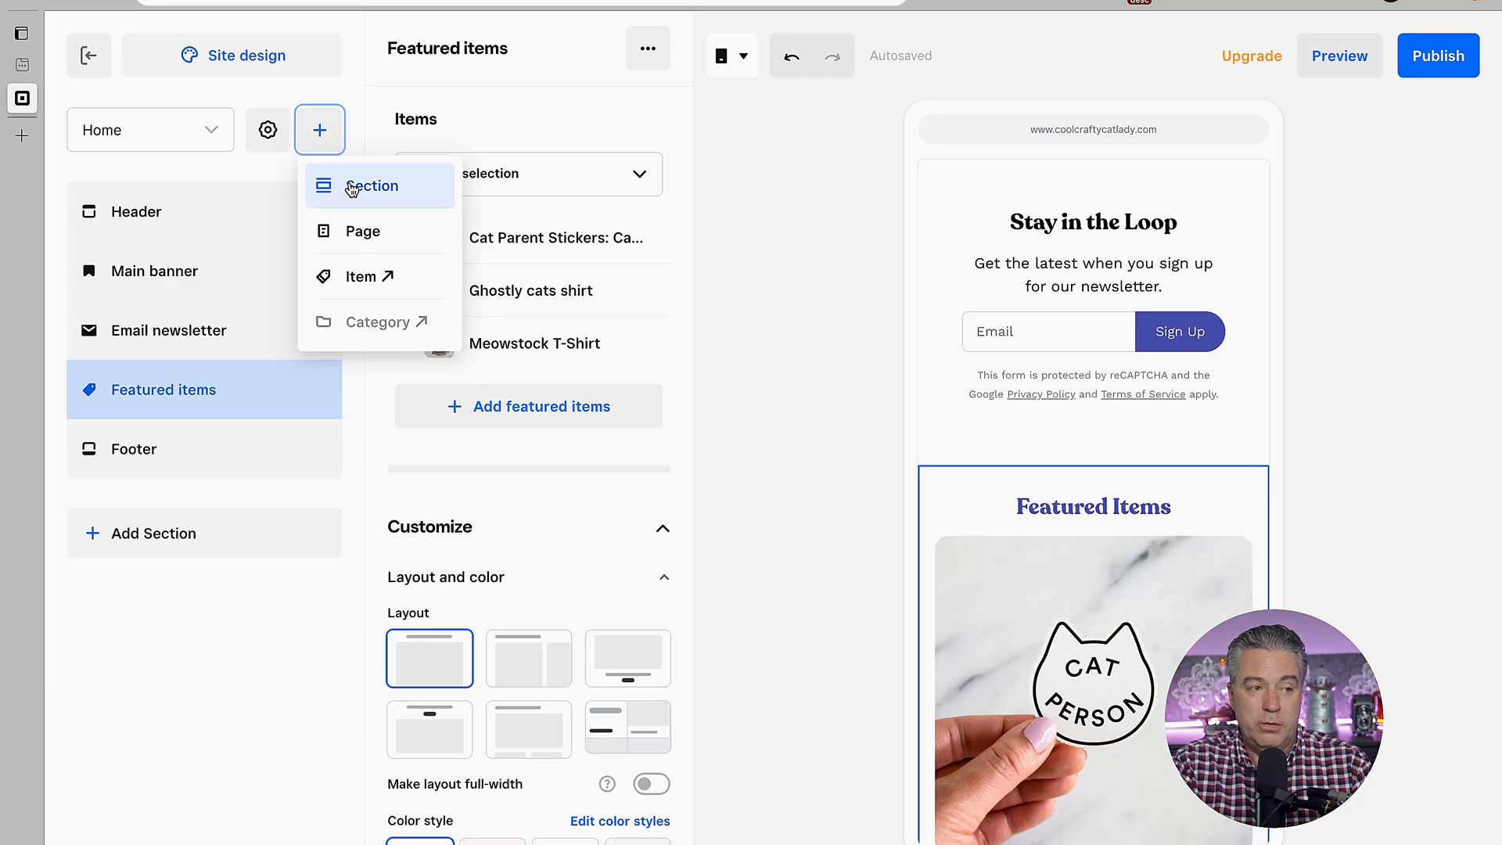
{"action": "left_click", "coordinate": [372, 185]}
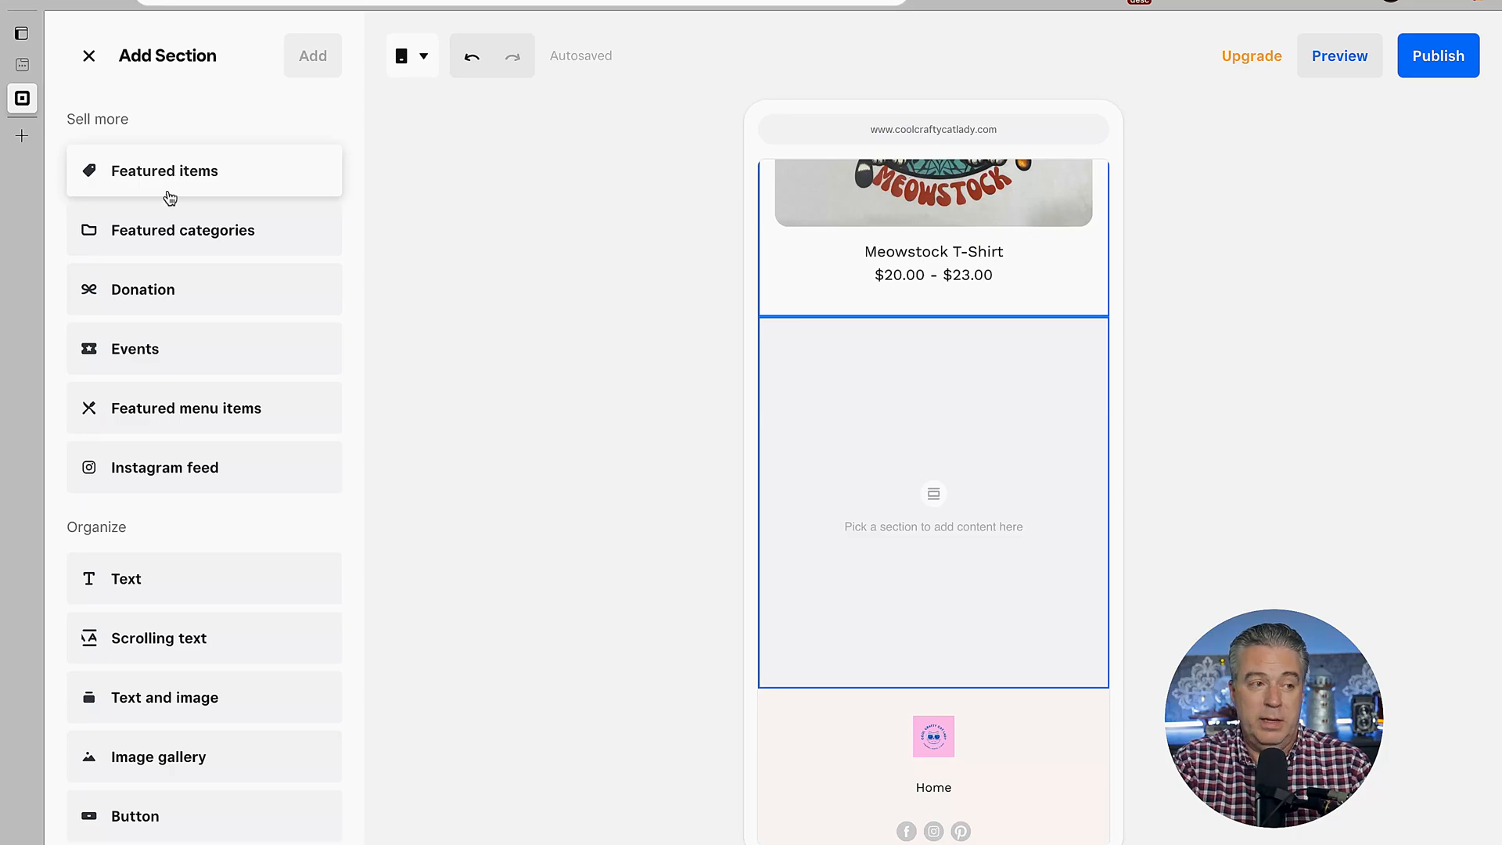
{"action": "mouse_move", "coordinate": [150, 179]}
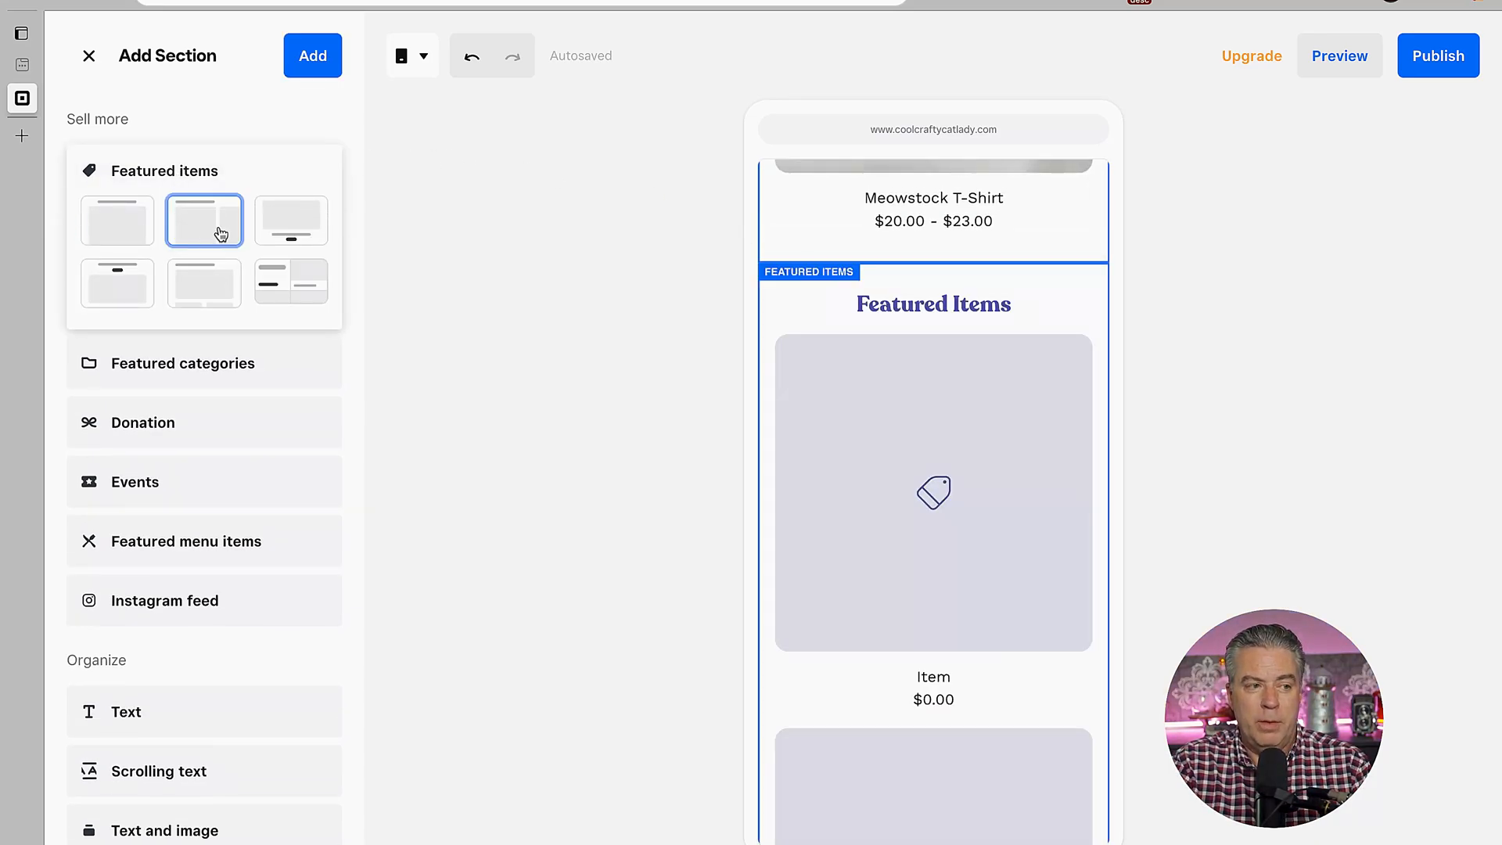
{"action": "left_click", "coordinate": [290, 220]}
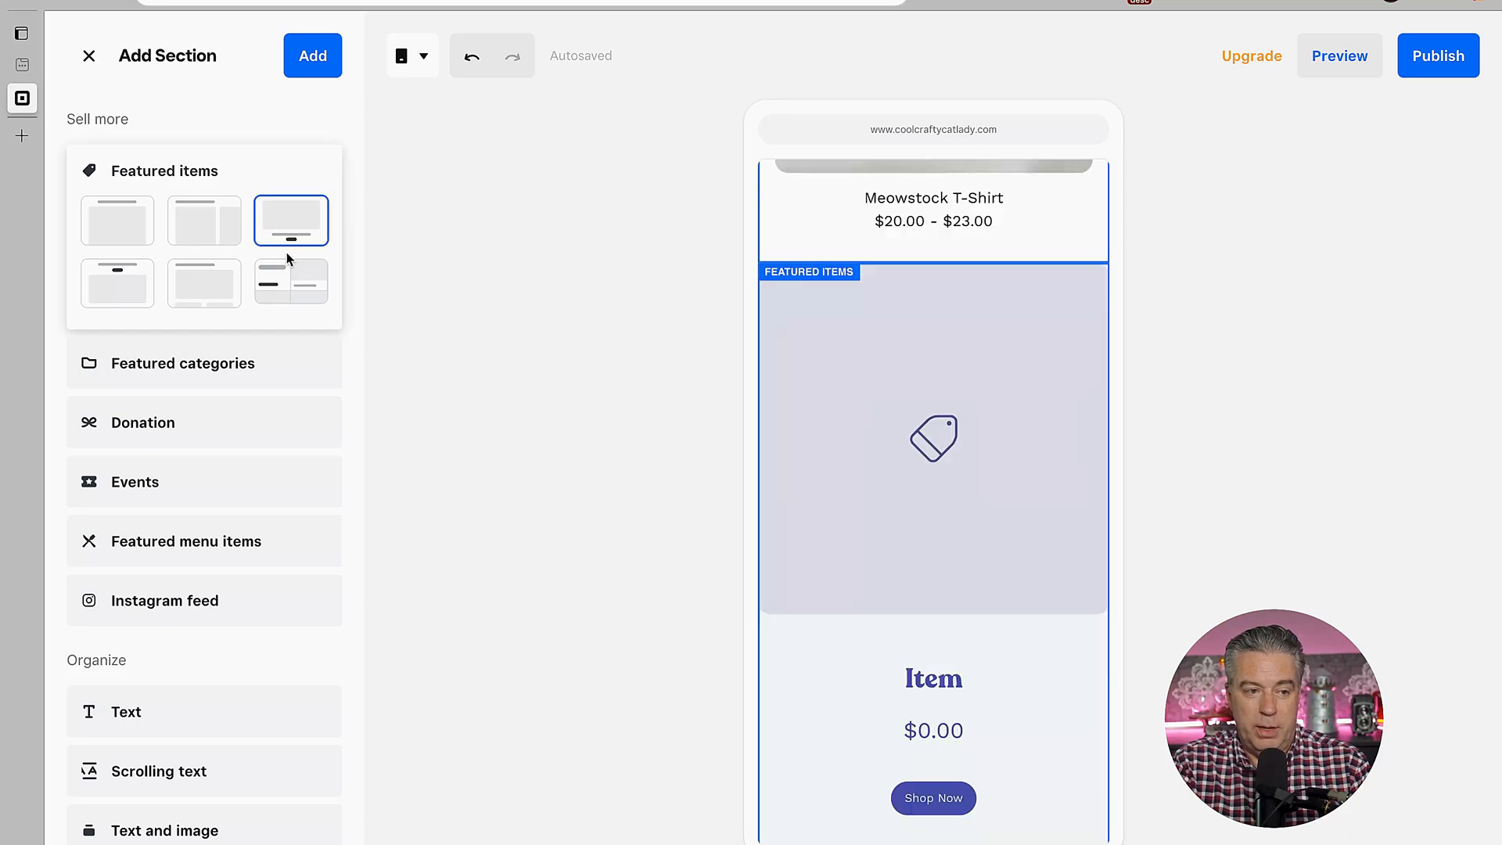
{"action": "left_click", "coordinate": [203, 283]}
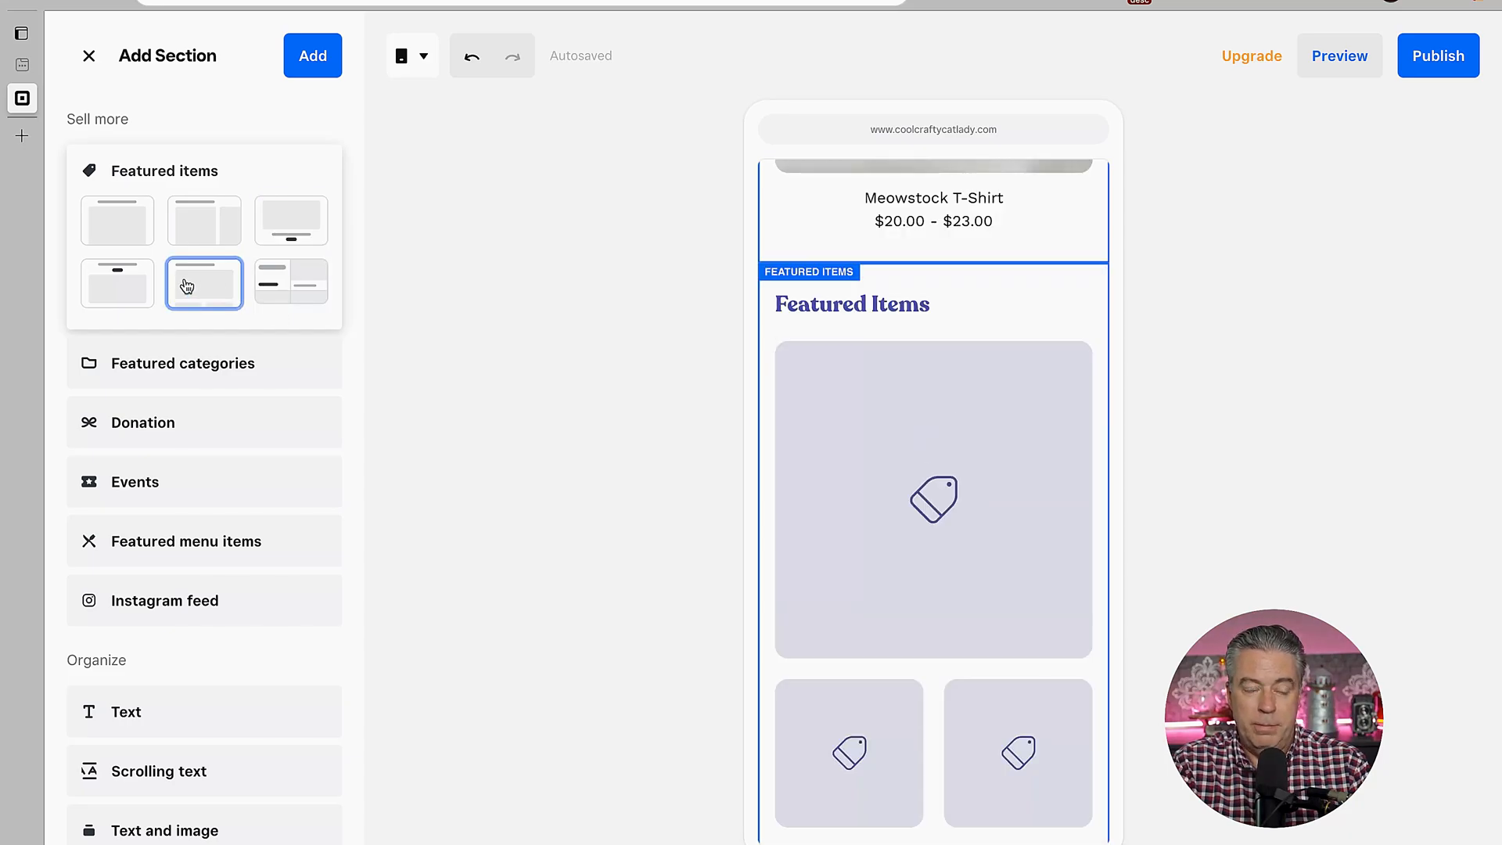
{"action": "left_click", "coordinate": [116, 220]}
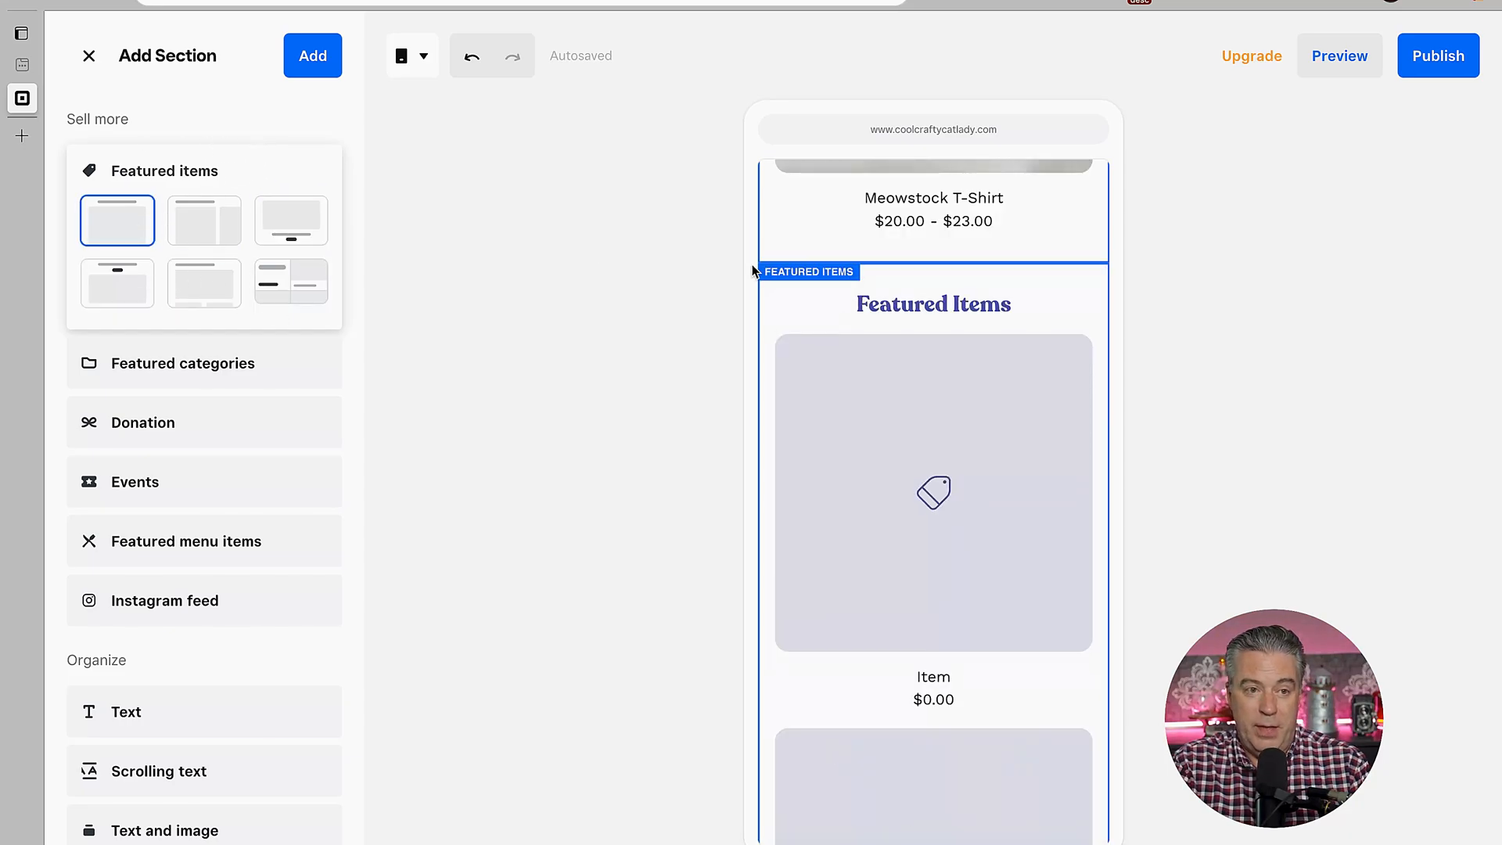
{"action": "mouse_move", "coordinate": [522, 274]}
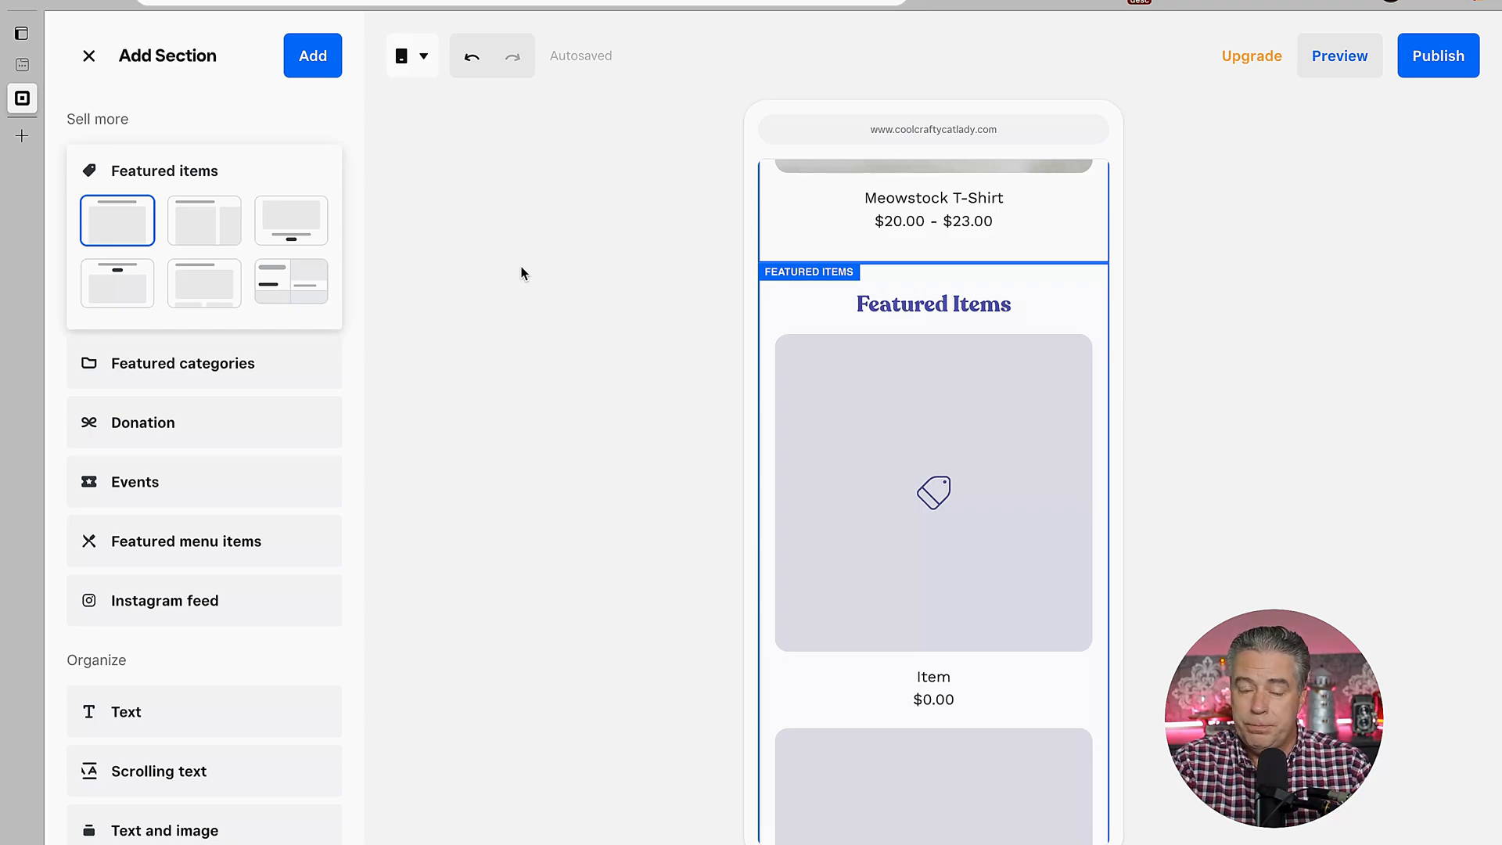
{"action": "mouse_move", "coordinate": [1234, 221]}
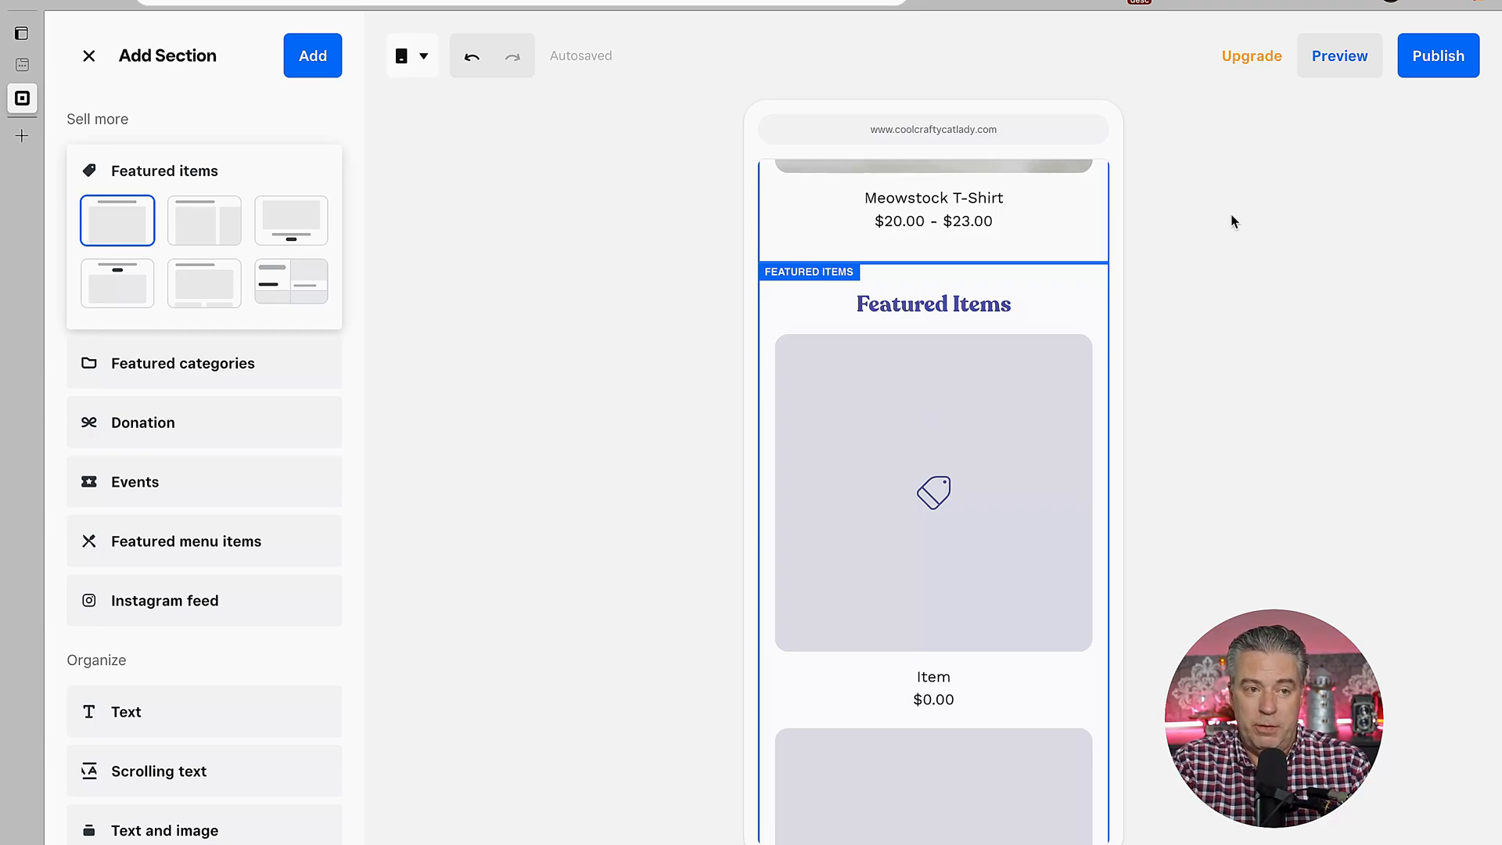
{"action": "mouse_move", "coordinate": [1038, 137]}
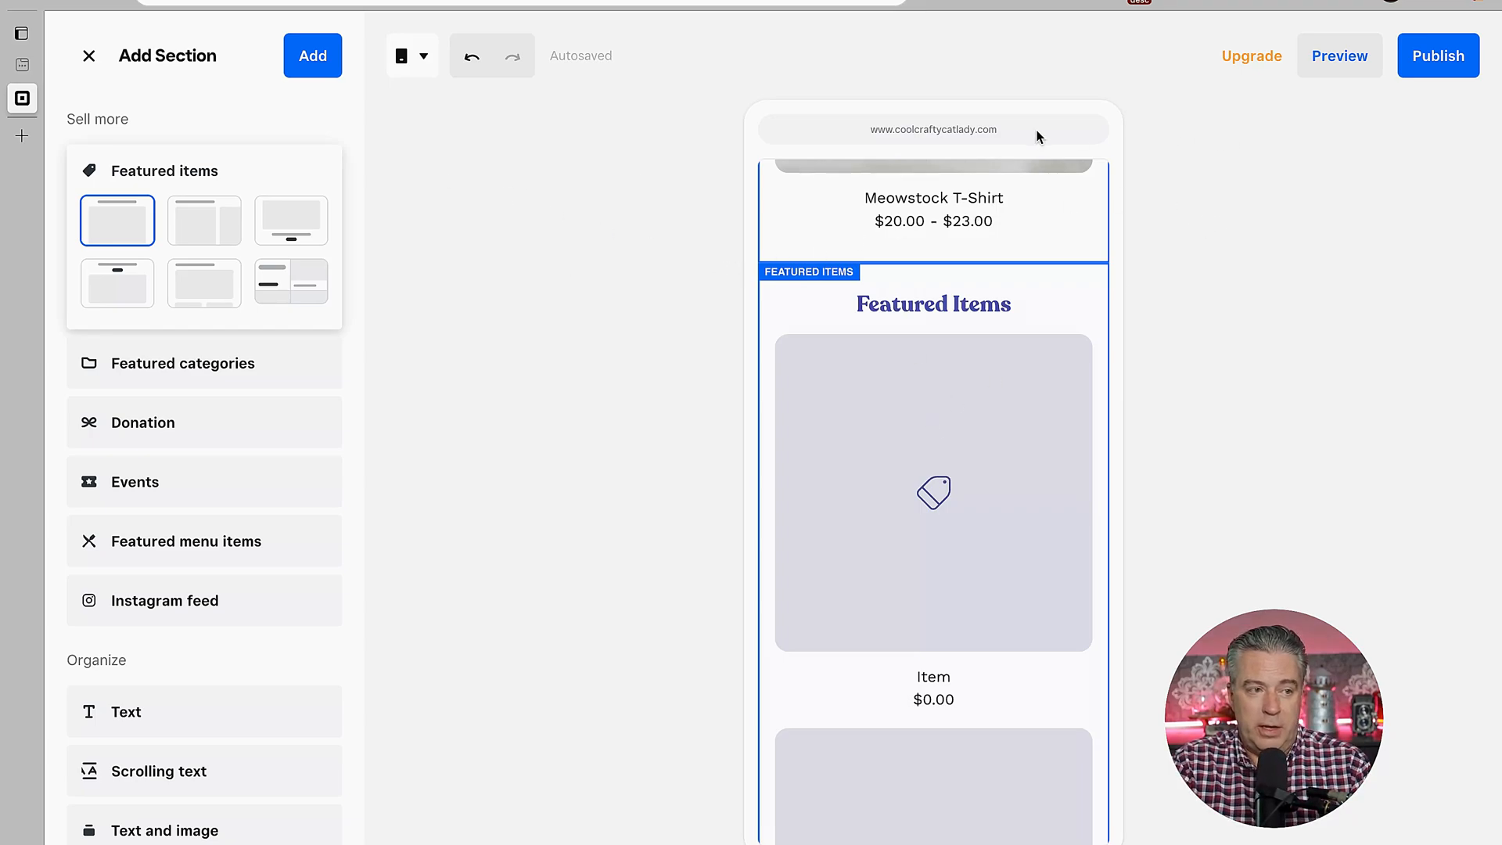
{"action": "mouse_move", "coordinate": [466, 118]}
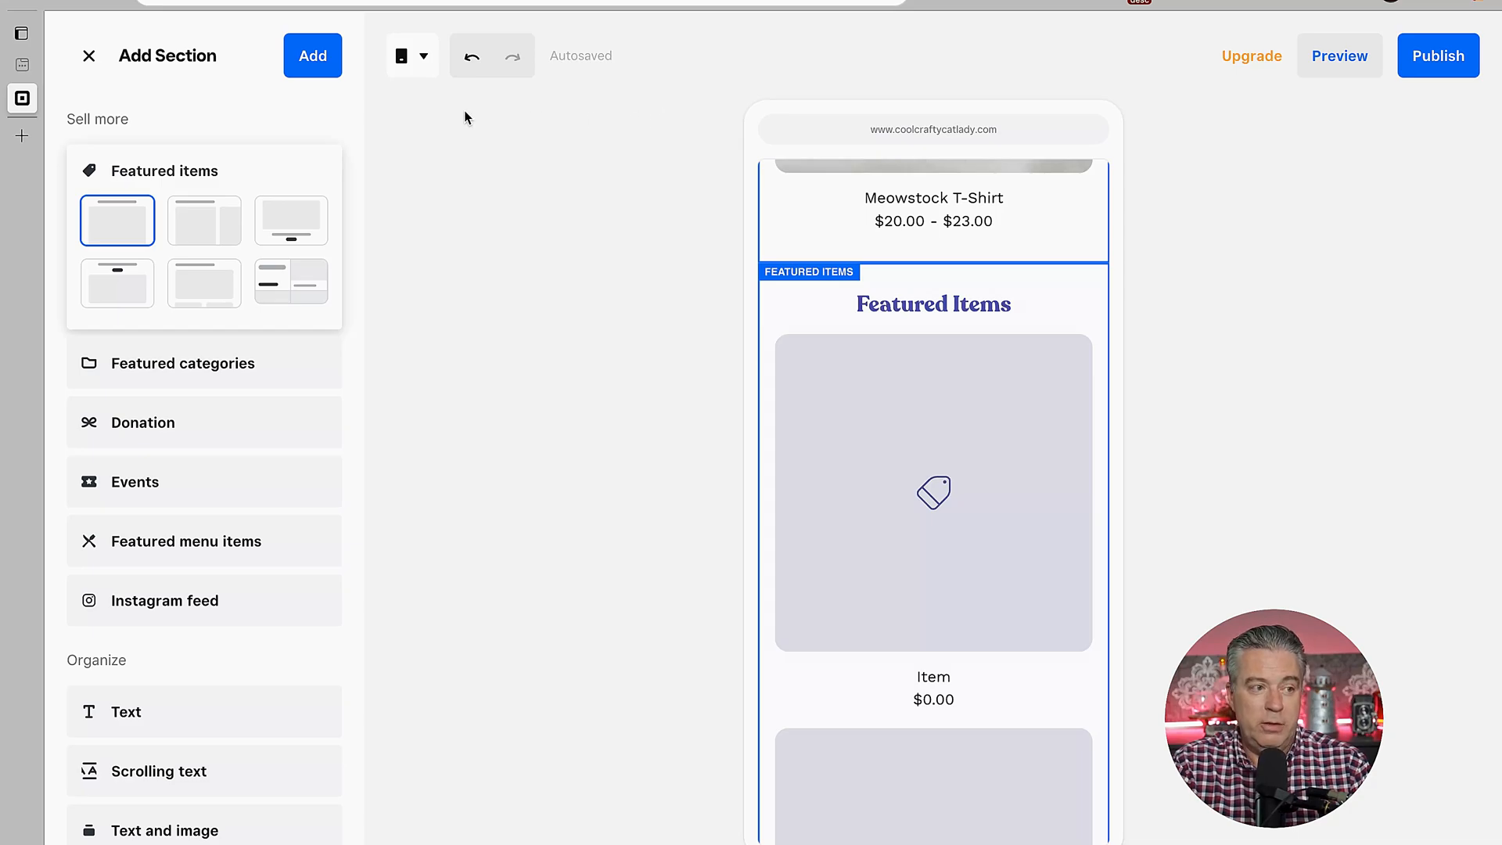
{"action": "left_click", "coordinate": [89, 56]}
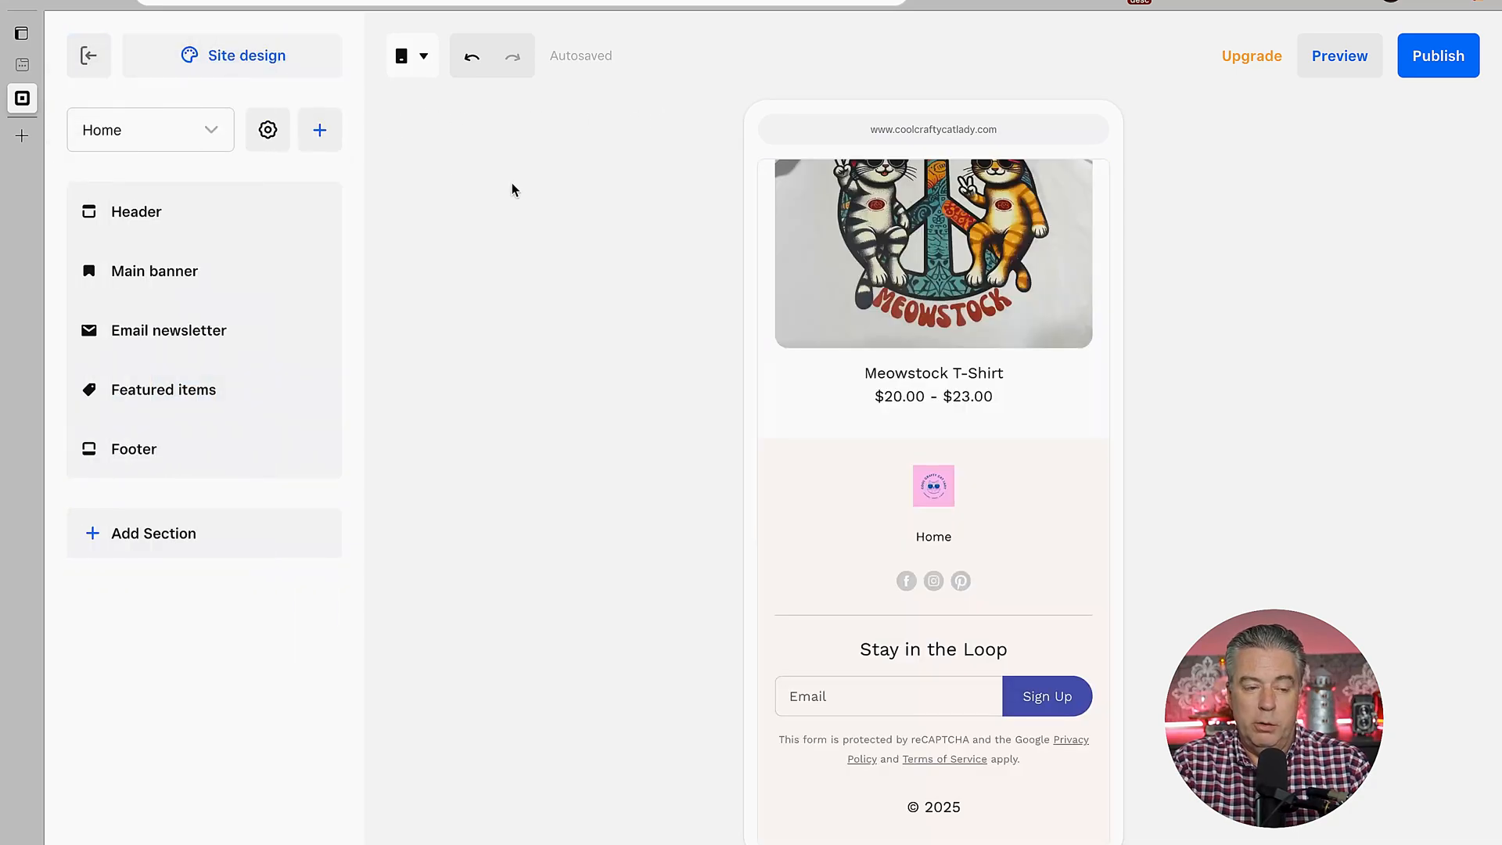